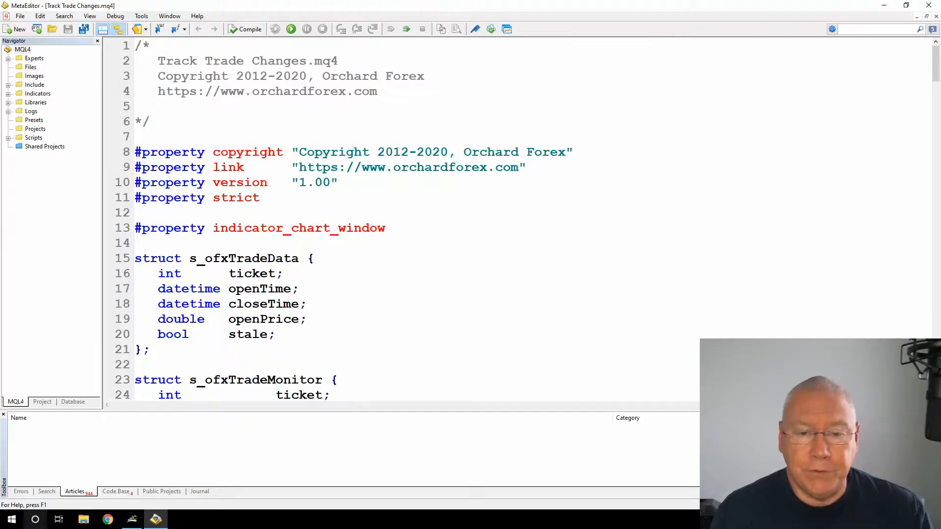
pyautogui.moveTo(87, 294)
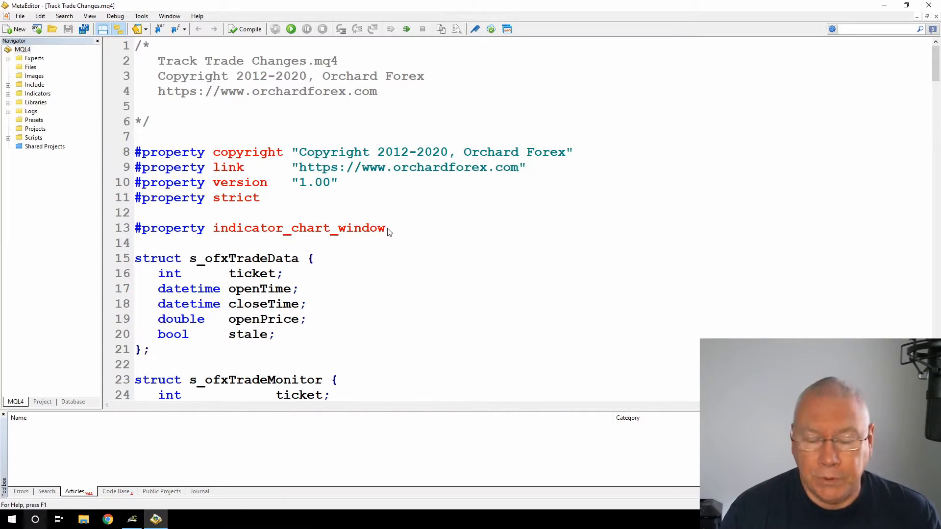
pyautogui.moveTo(202, 252)
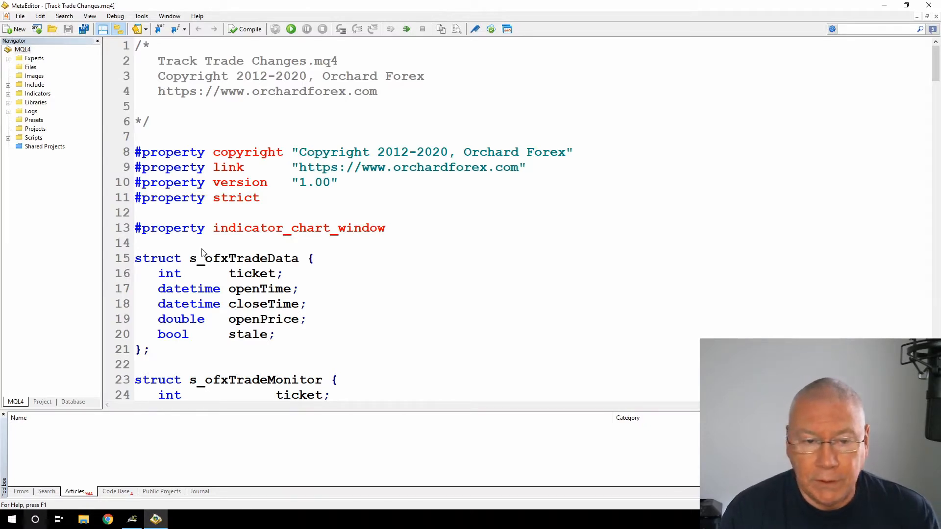
pyautogui.moveTo(210, 237)
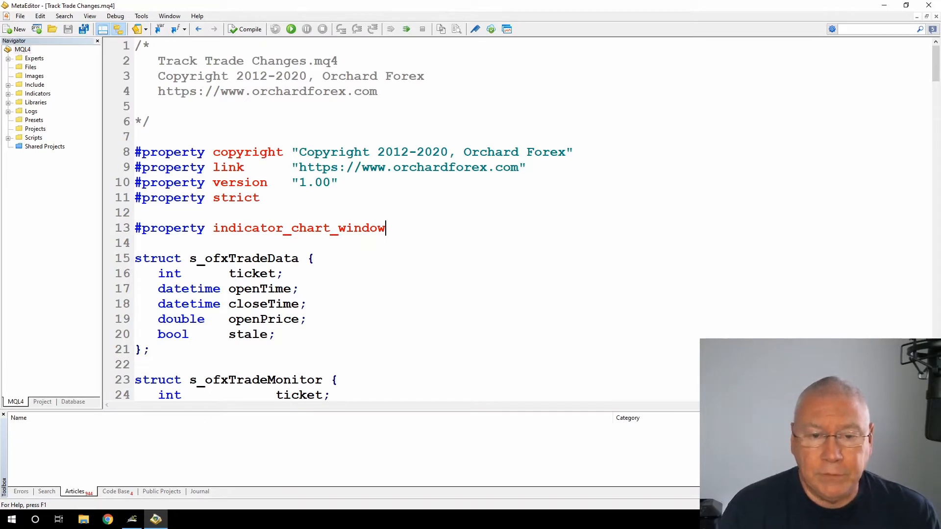
# - Highlight the indicator_chart_window property and the s_ofxTradeData and monitor struct members (openTime, stale, ticket, data, agedData)
pyautogui.doubleClick(243, 258)
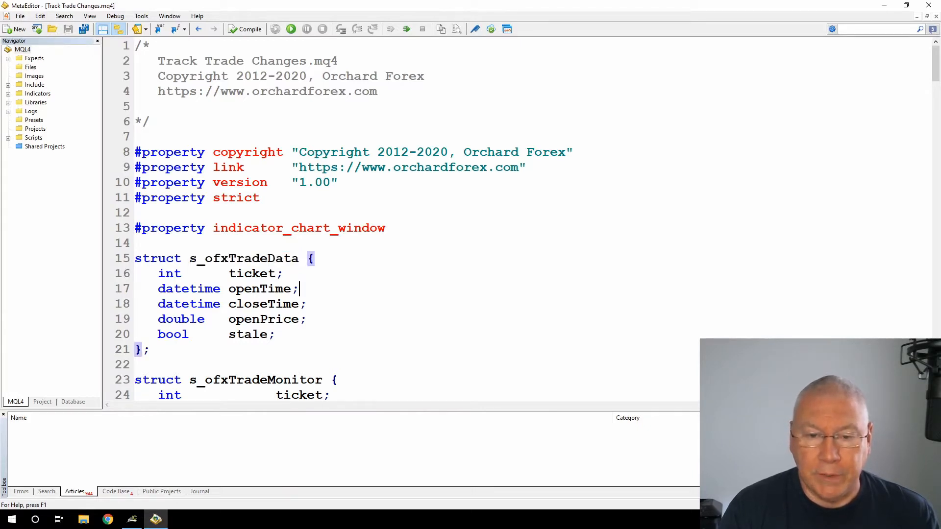
pyautogui.click(308, 318)
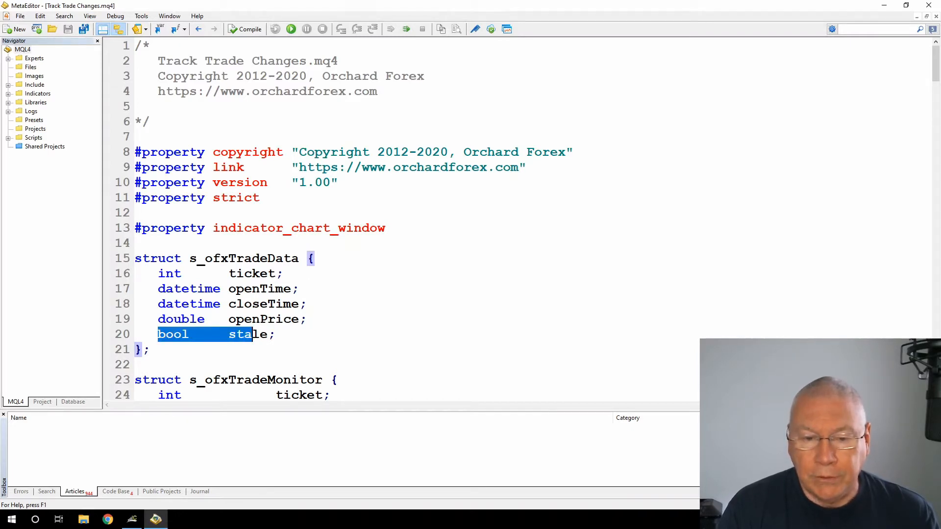
pyautogui.click(273, 334)
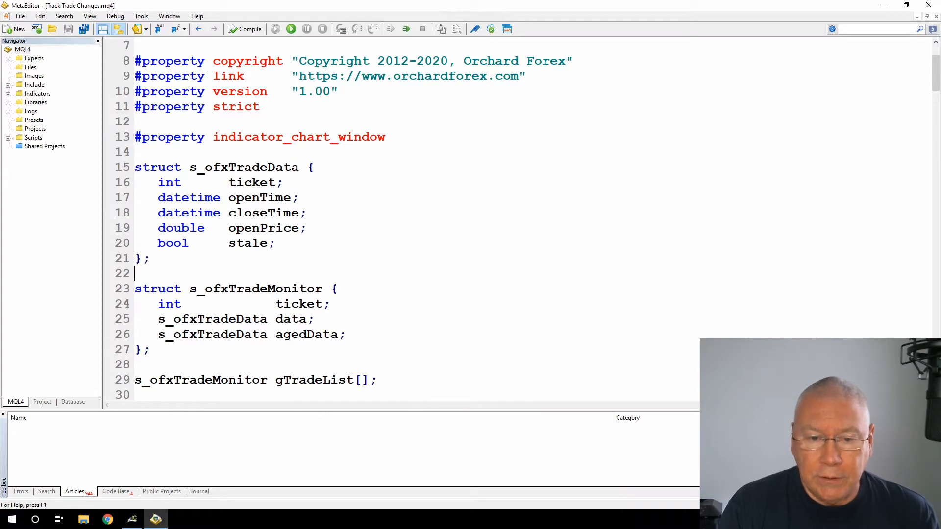
pyautogui.doubleClick(299, 304)
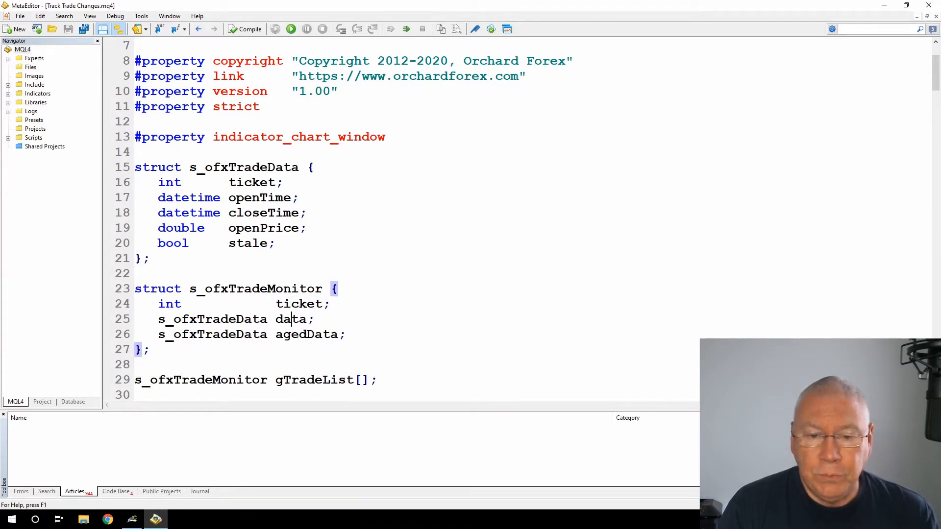
pyautogui.doubleClick(212, 319)
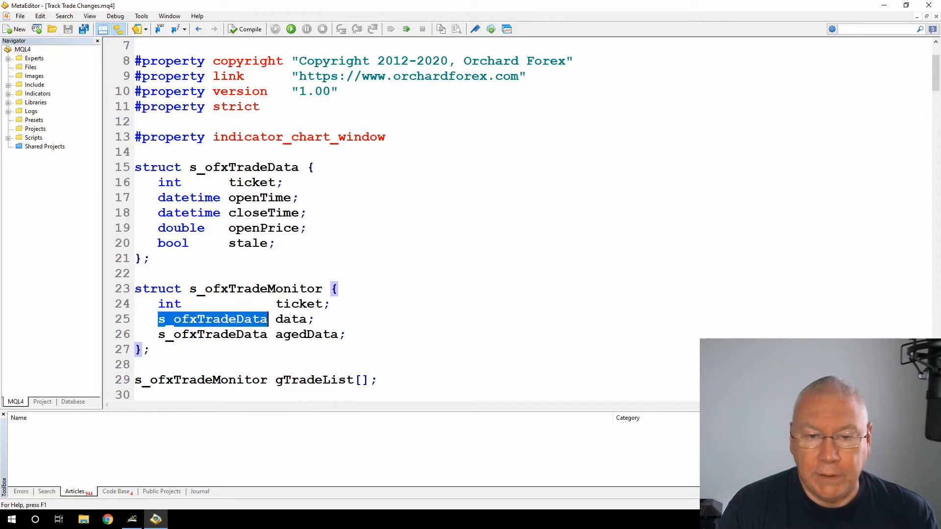
pyautogui.doubleClick(244, 167)
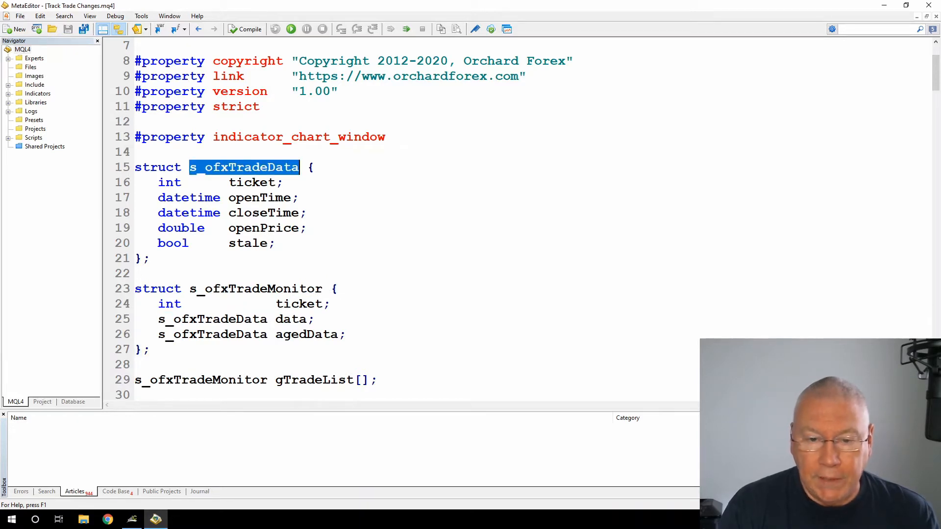
pyautogui.doubleClick(291, 318)
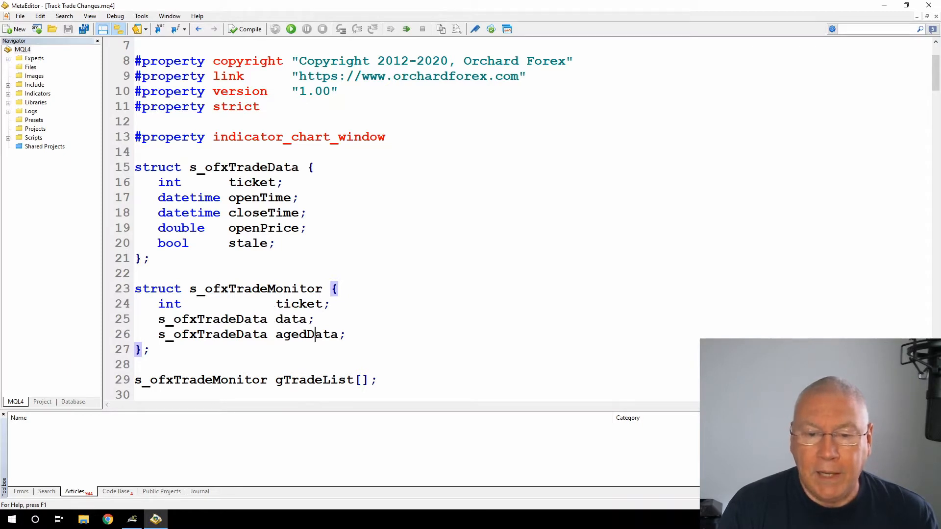
pyautogui.doubleClick(307, 334)
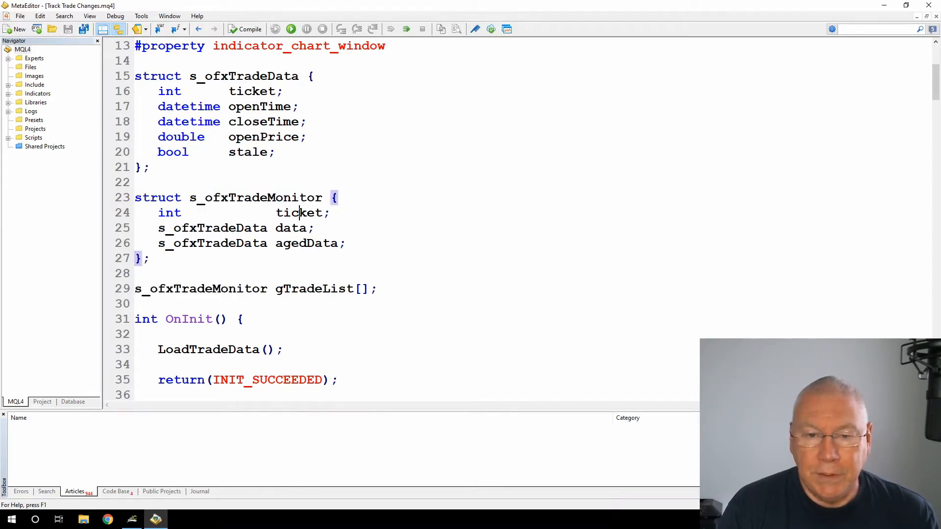
pyautogui.doubleClick(290, 228)
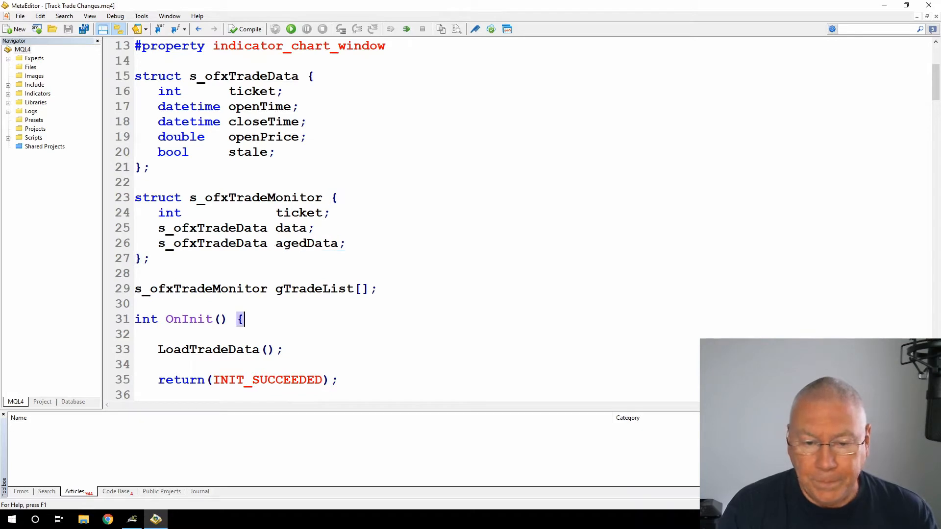
# - Move down through OnInit's LoadTradeData call to OnCalculate, highlighting UpdateTradeData, the open/close time checks and the ticket-closed log
pyautogui.scroll(-3)
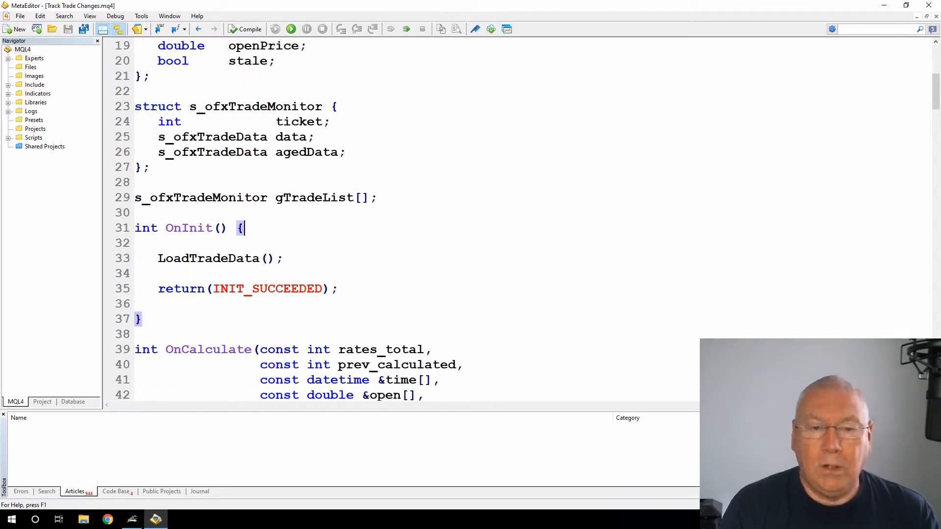
pyautogui.doubleClick(208, 257)
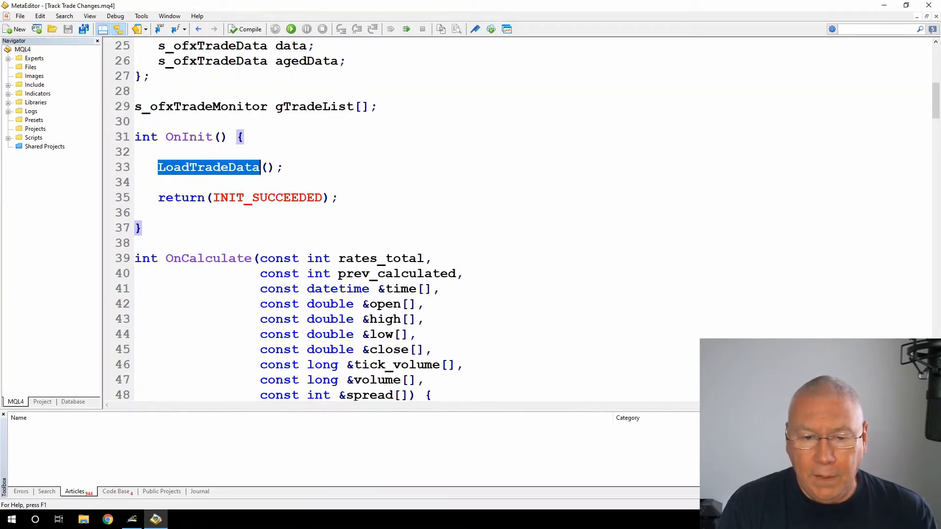
pyautogui.scroll(-3)
pyautogui.write('UpdateTradeData();')
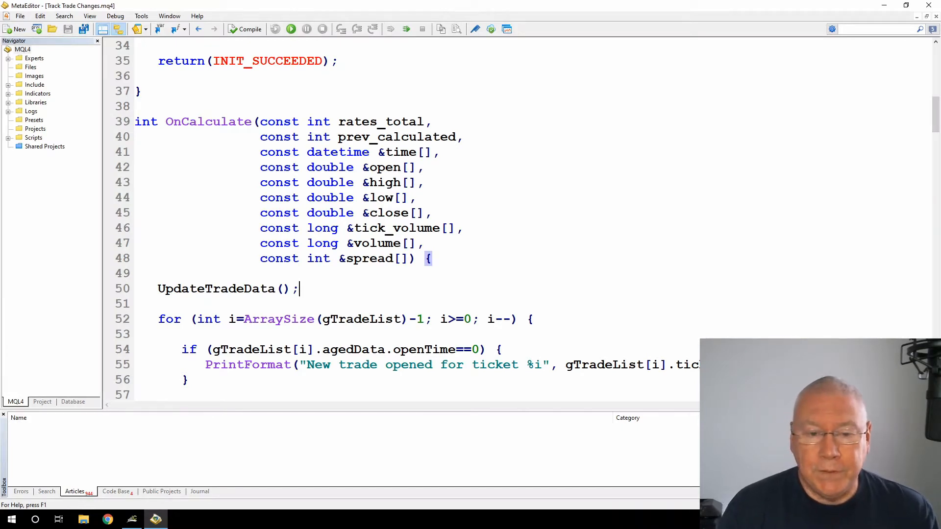
pyautogui.doubleClick(215, 288)
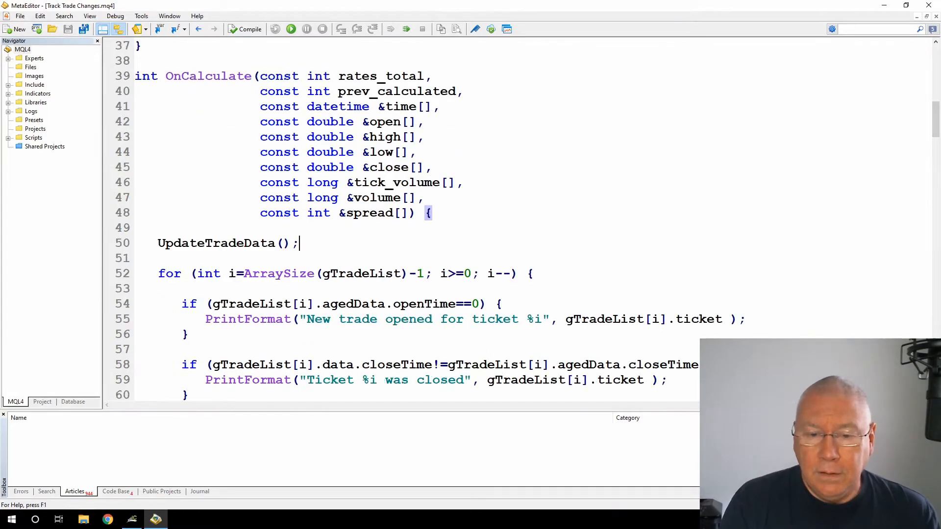
pyautogui.doubleClick(360, 273)
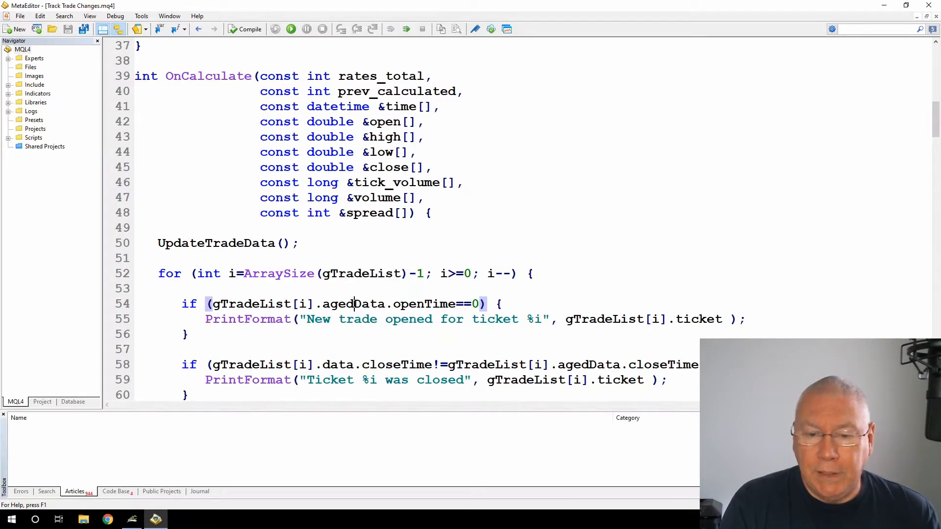
pyautogui.doubleClick(423, 304)
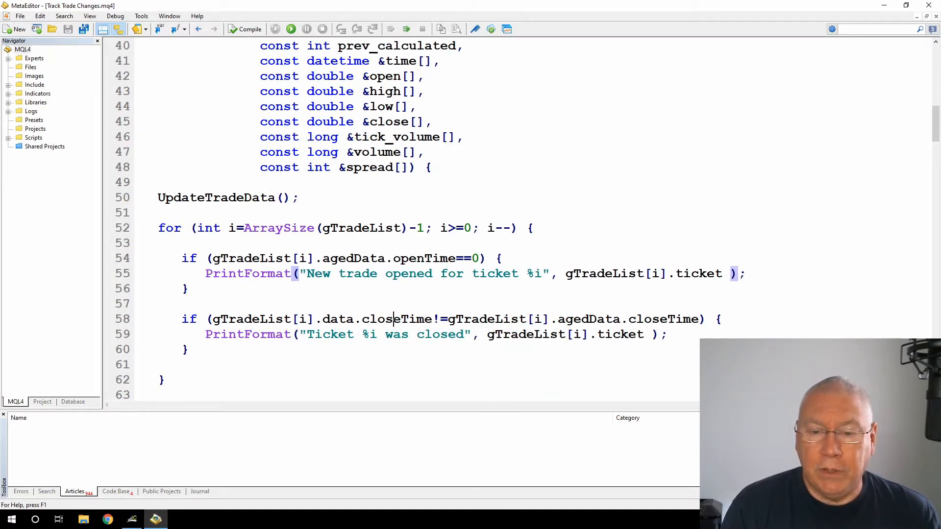
pyautogui.doubleClick(396, 318)
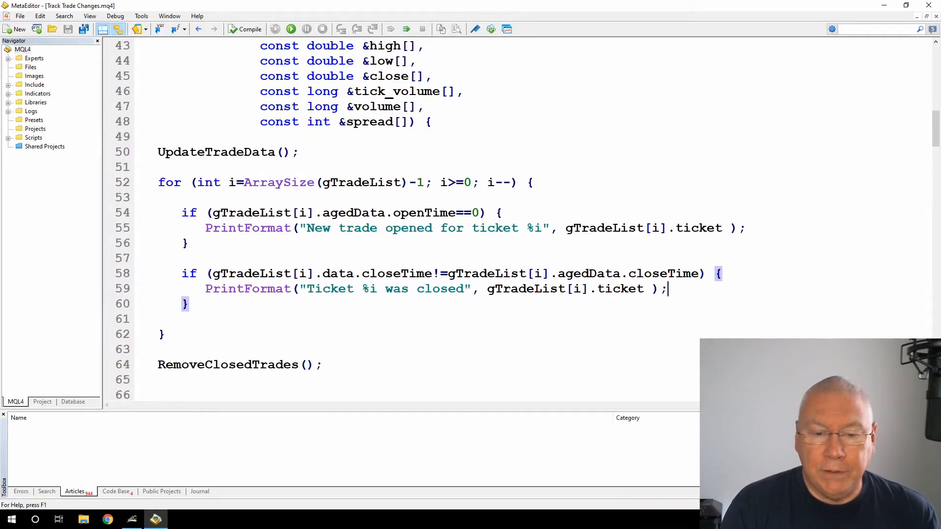
pyautogui.doubleClick(226, 364)
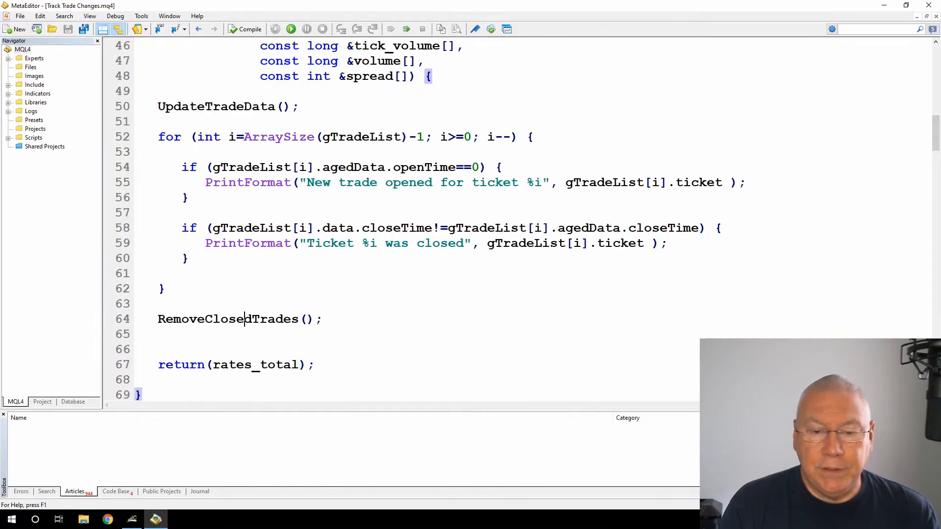
# - Show LoadTradeData, highlighting ArrayResize, its 0 size argument and the OrdersTotal call
pyautogui.scroll(-3)
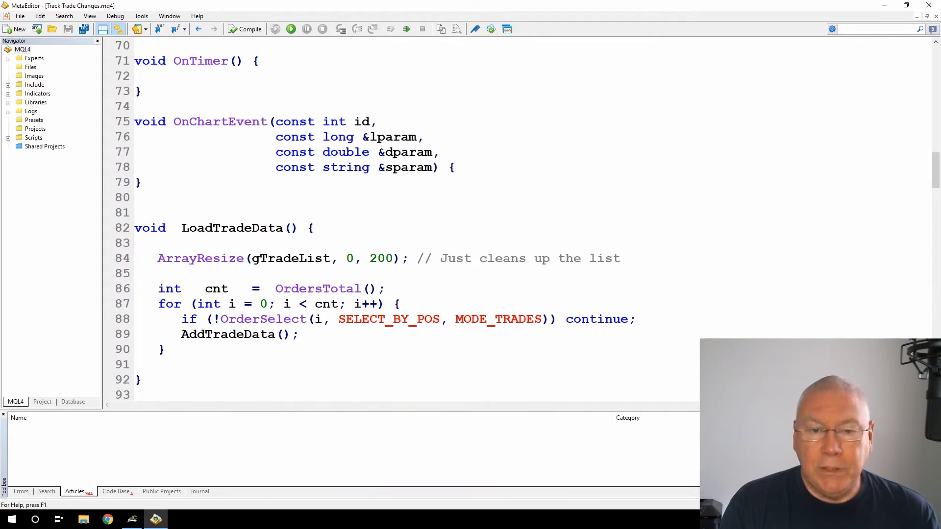
pyautogui.doubleClick(232, 229)
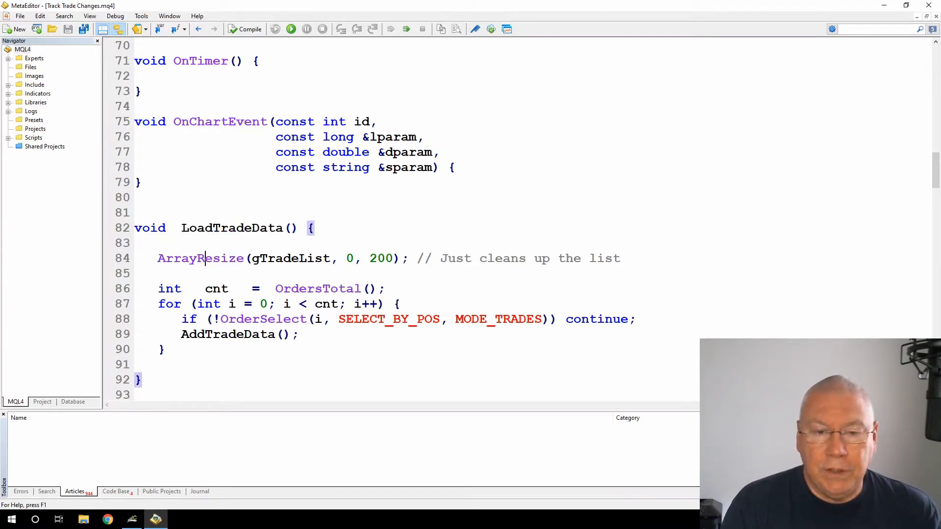
pyautogui.doubleClick(290, 258)
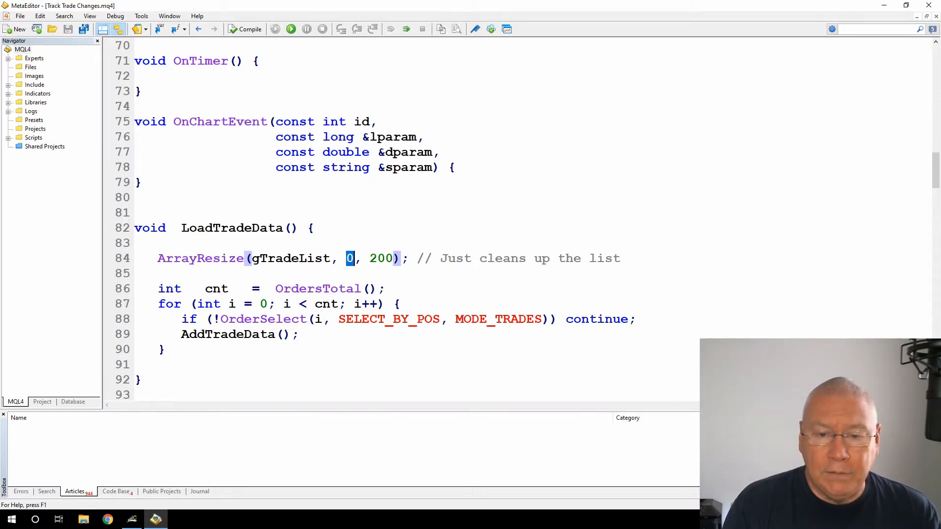
pyautogui.doubleClick(317, 288)
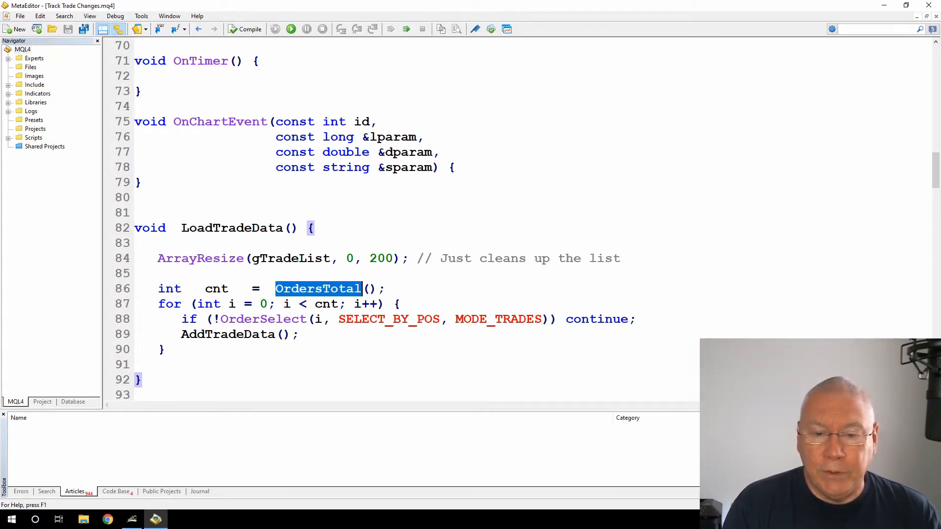
pyautogui.click(237, 334)
pyautogui.write('SetTradeData(index);')
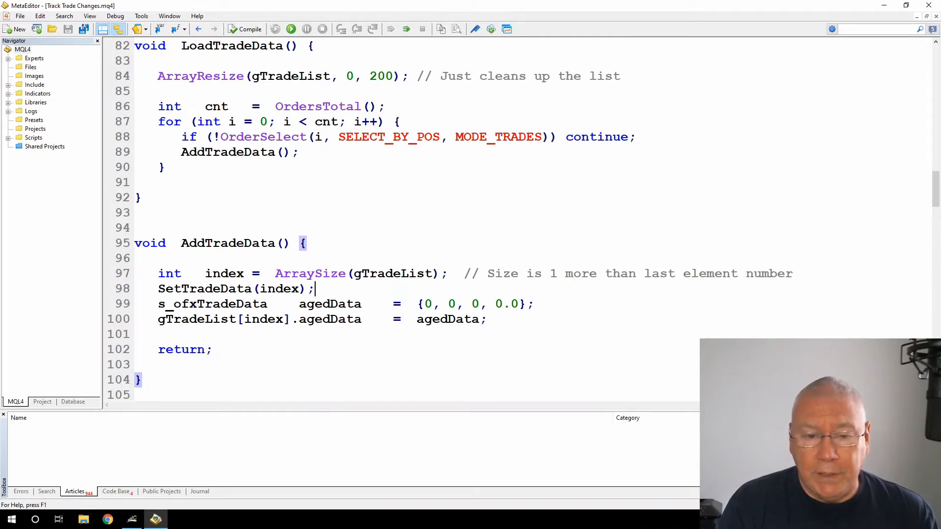
# - Highlight the SetTradeData call inside AddTradeData
pyautogui.doubleClick(213, 304)
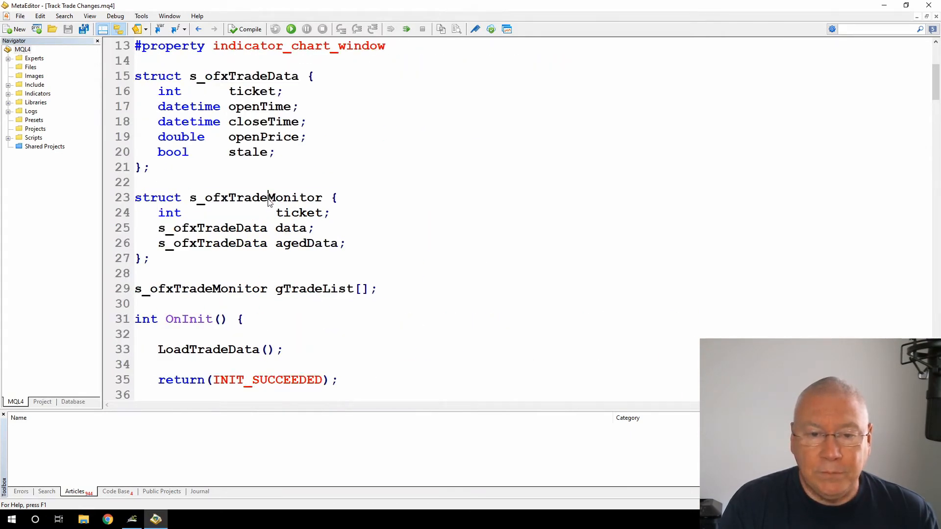
# - Highlight the s_ofxTradeMonitor struct name and its agedData member, then move down to SetTradeData
pyautogui.doubleClick(255, 197)
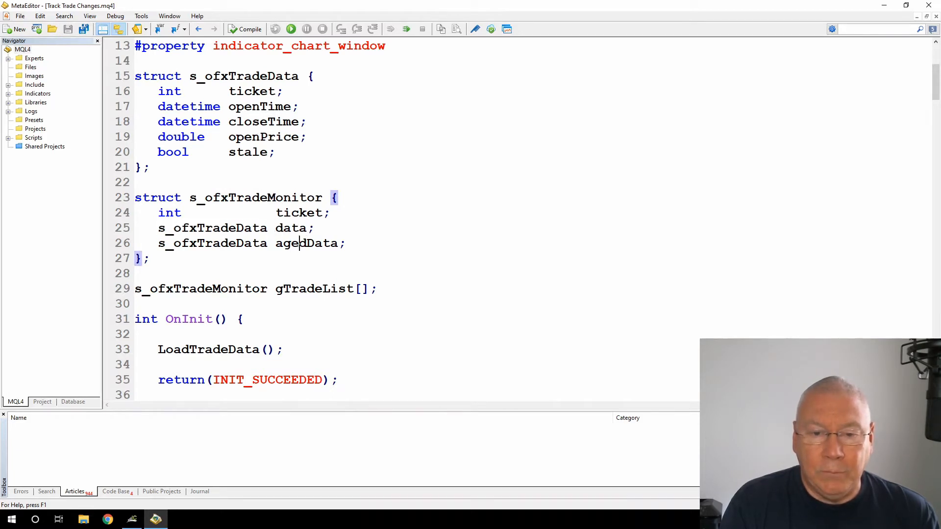
pyautogui.doubleClick(307, 243)
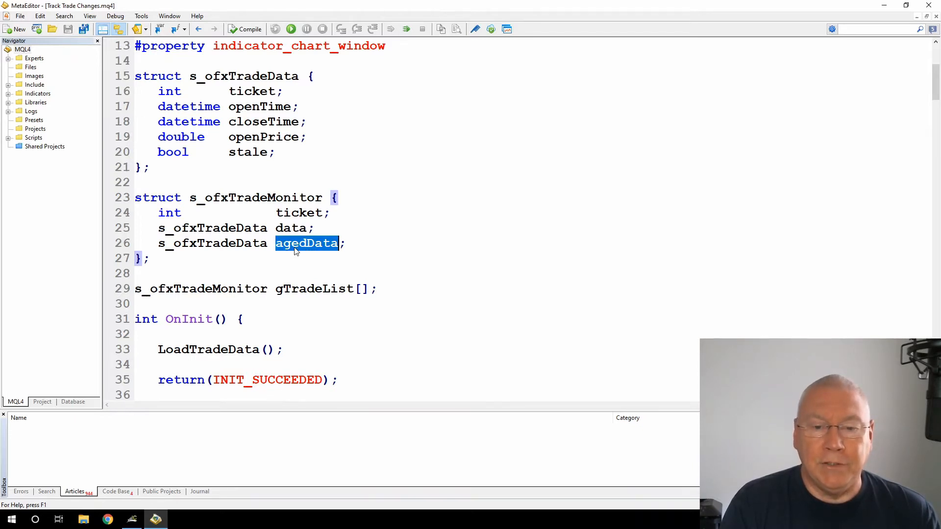
pyautogui.scroll(-3)
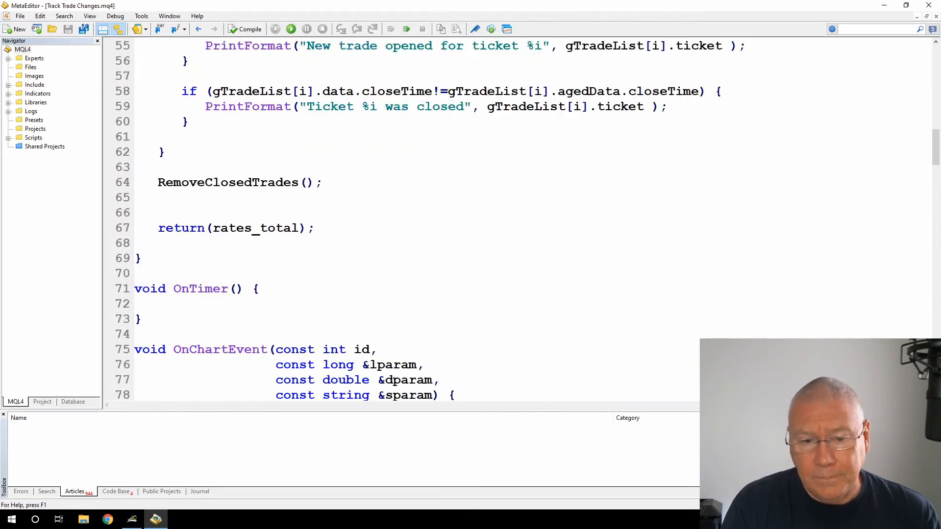
pyautogui.scroll(-3)
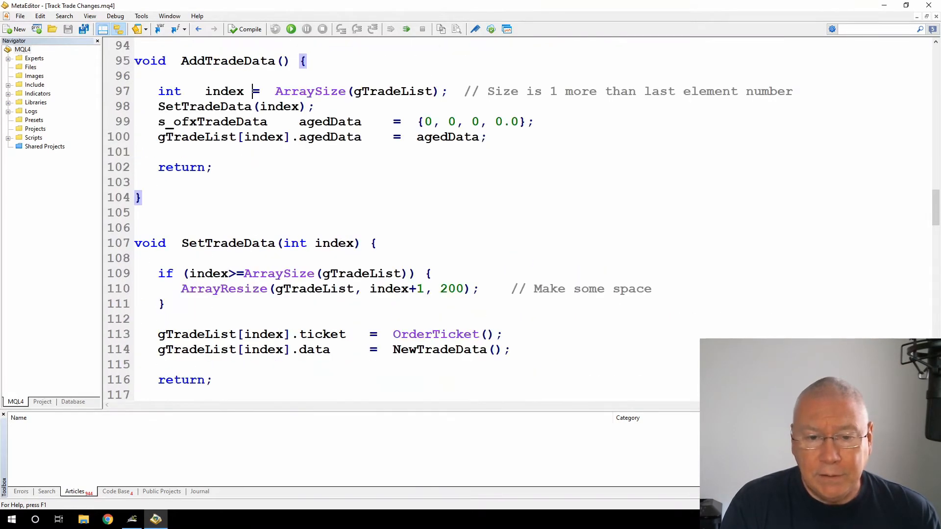
# - In SetTradeData, highlight index and gTradeList in the size check and the OrderTicket and NewTradeData assignments
pyautogui.doubleClick(228, 197)
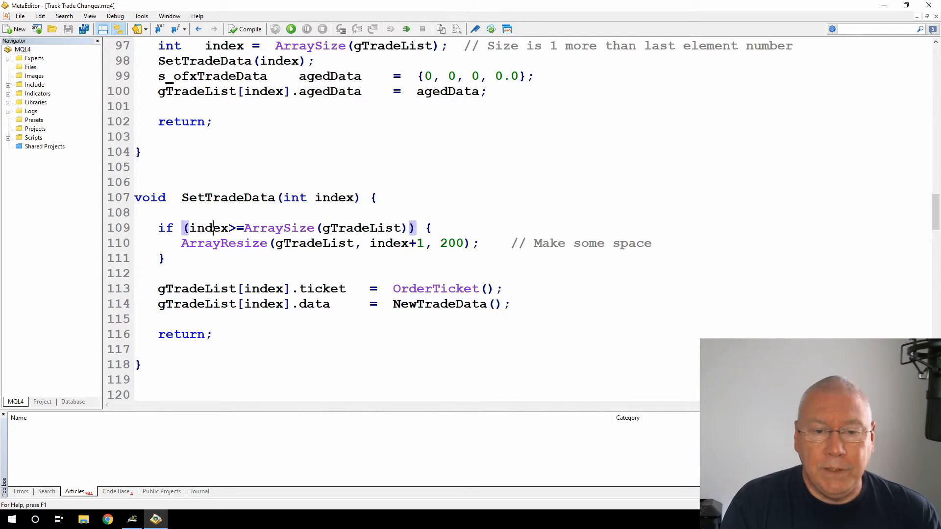
pyautogui.doubleClick(361, 228)
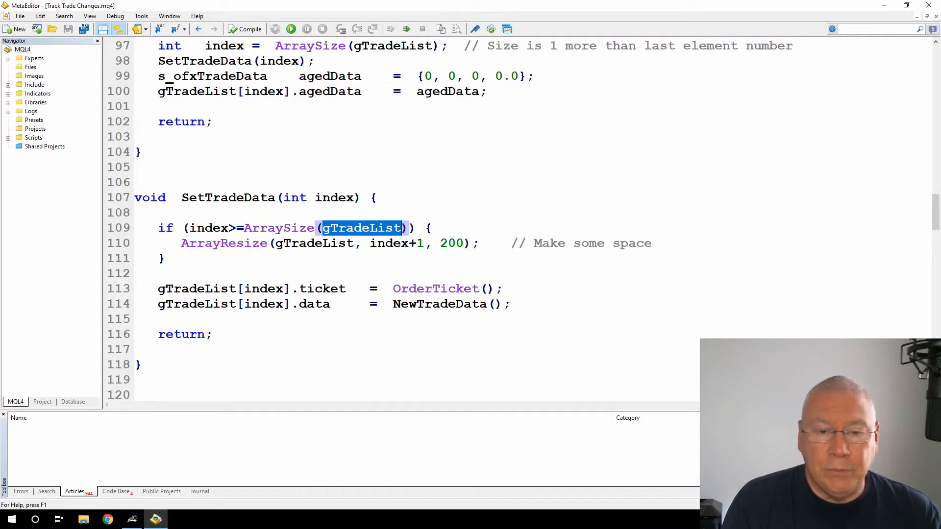
pyautogui.doubleClick(313, 244)
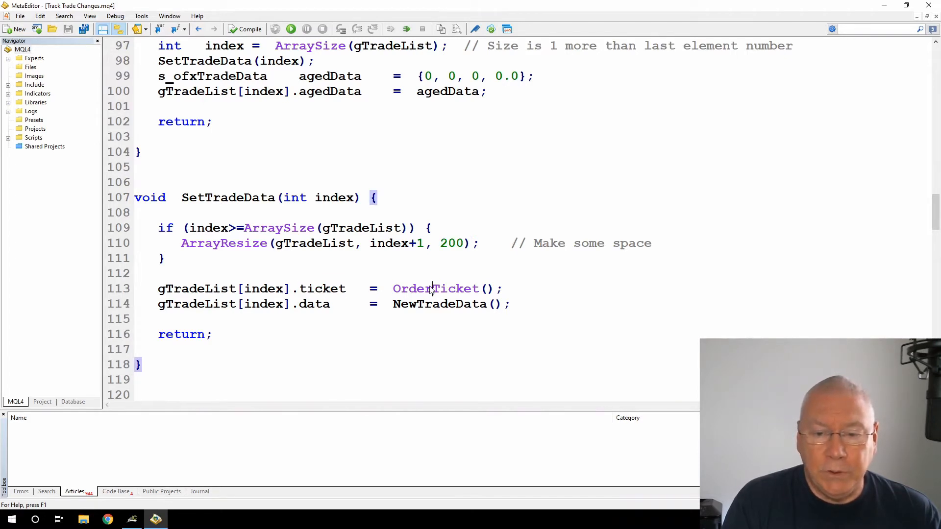
pyautogui.doubleClick(435, 288)
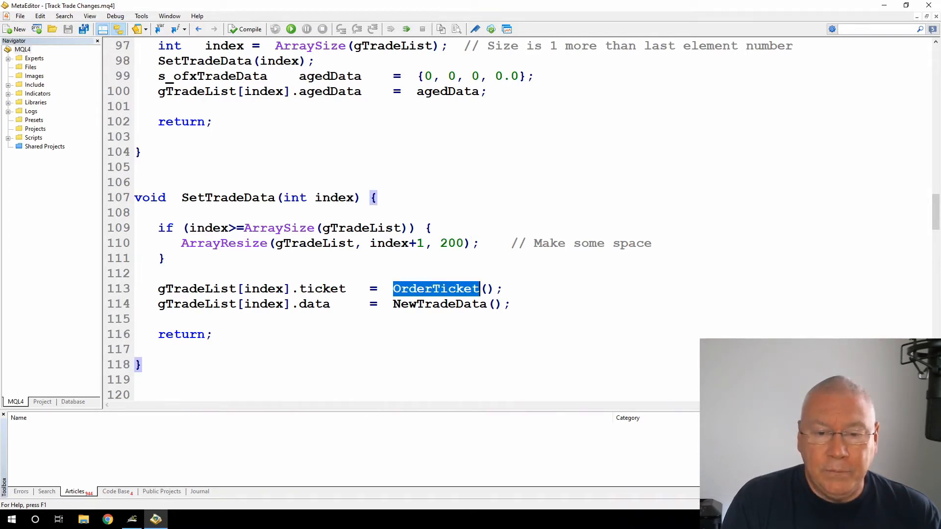
pyautogui.doubleClick(313, 304)
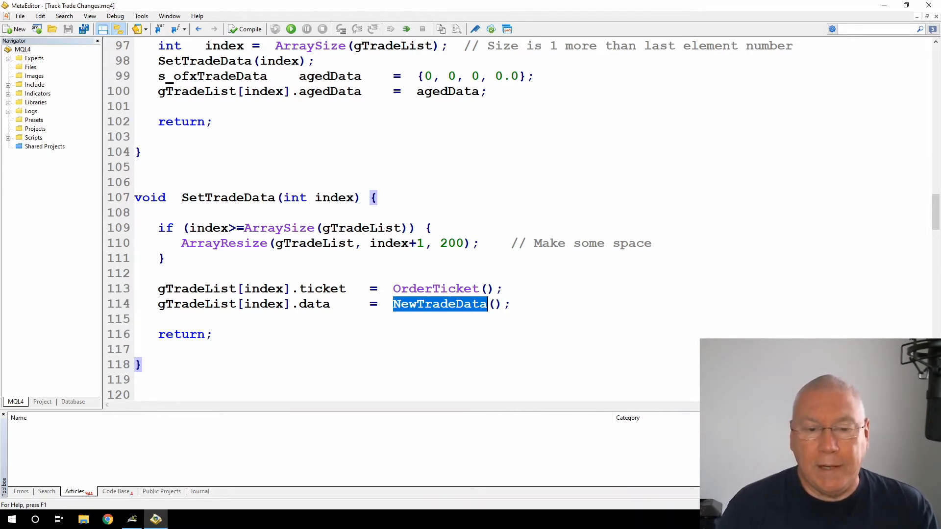
# - Show NewTradeData and highlight its openTime assignment
pyautogui.scroll(-3)
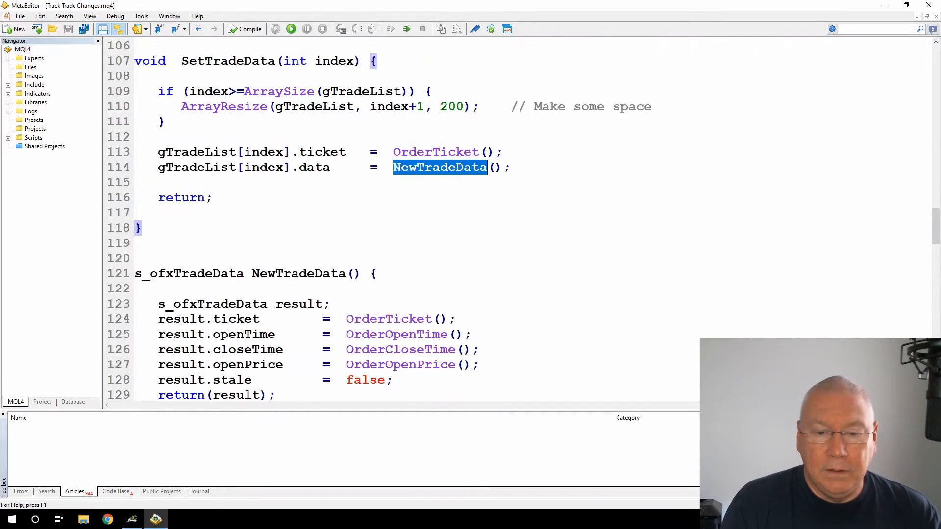
pyautogui.scroll(-3)
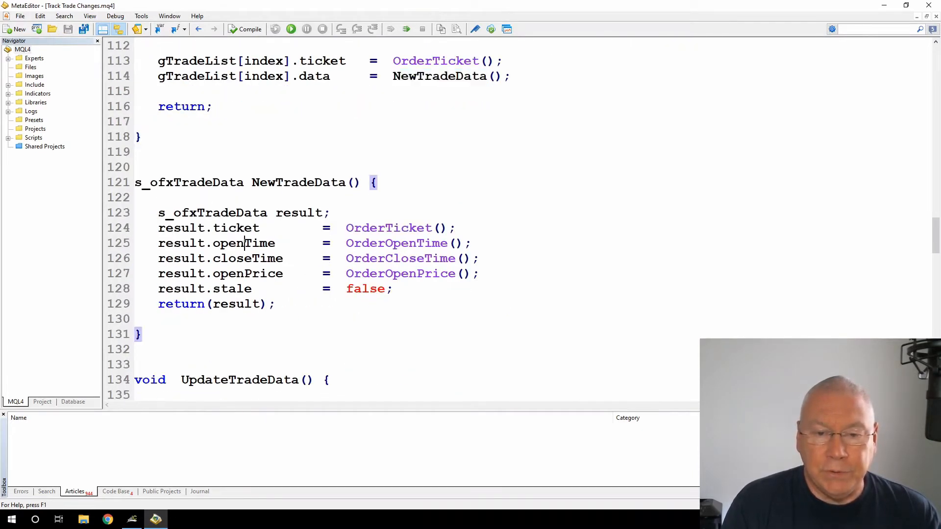
pyautogui.doubleClick(388, 227)
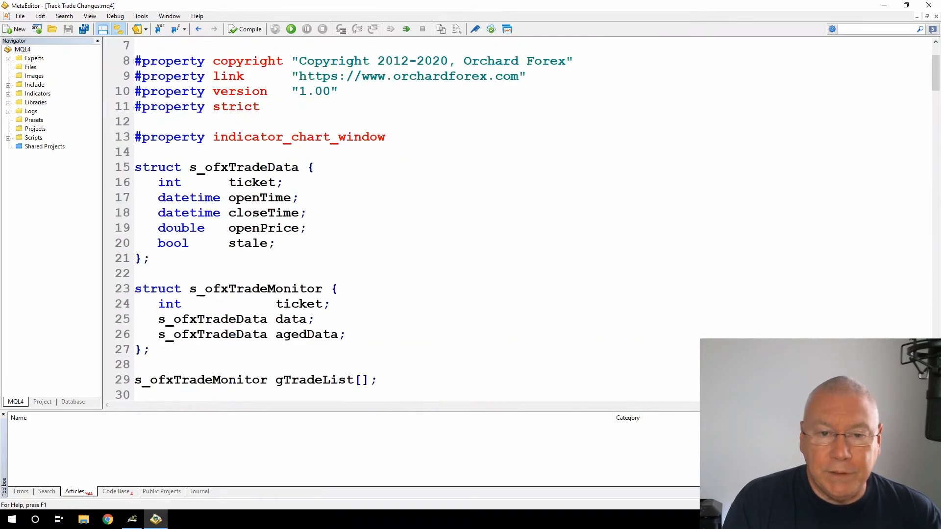
# - Highlight LoadTradeData in OnInit and UpdateTradeData in OnCalculate, then AgeTradeData inside UpdateTradeData
pyautogui.scroll(-3)
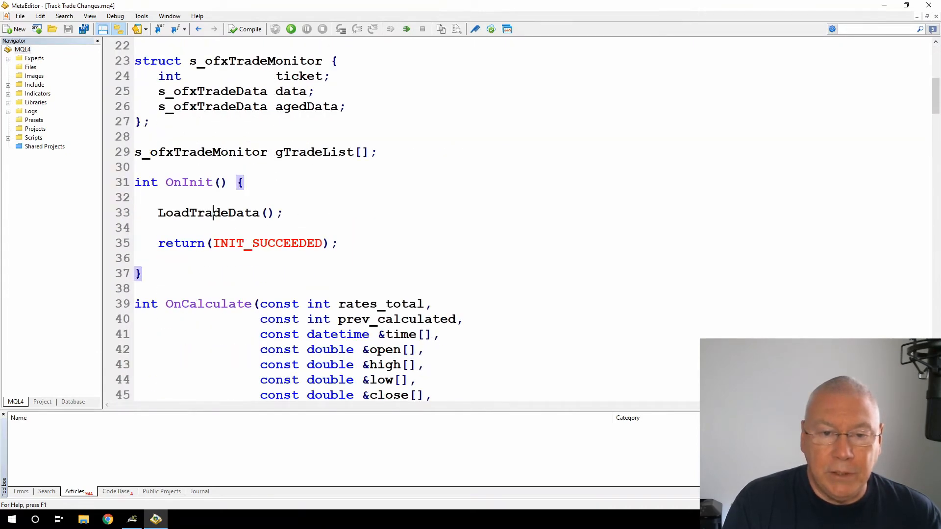
pyautogui.doubleClick(208, 213)
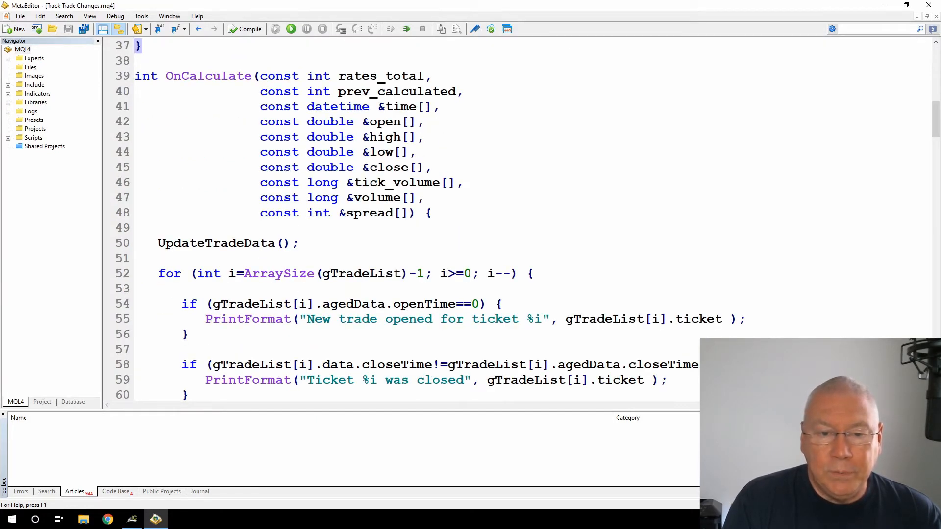
pyautogui.doubleClick(216, 243)
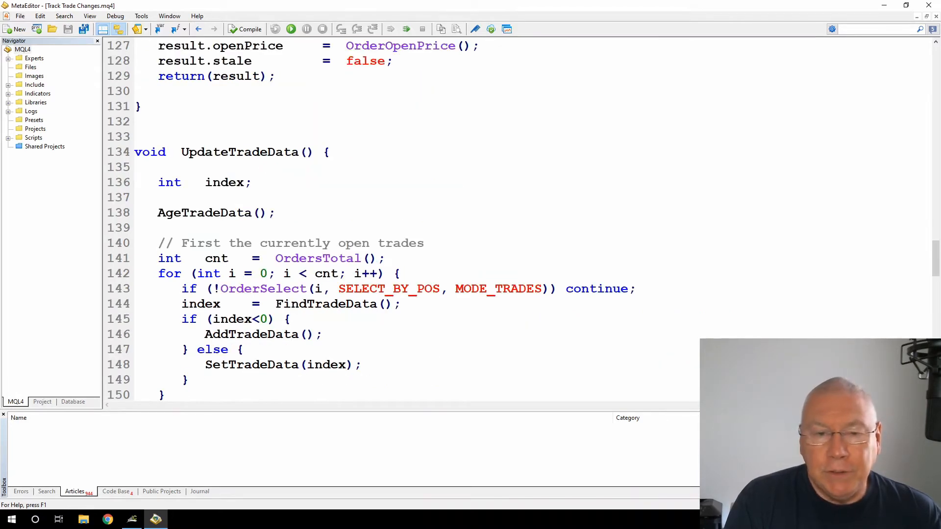
pyautogui.scroll(-3)
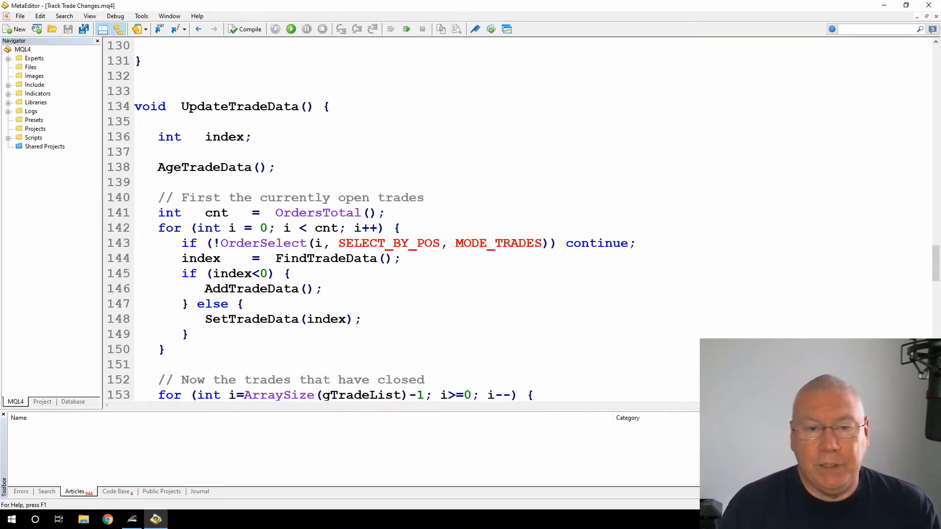
pyautogui.doubleClick(205, 167)
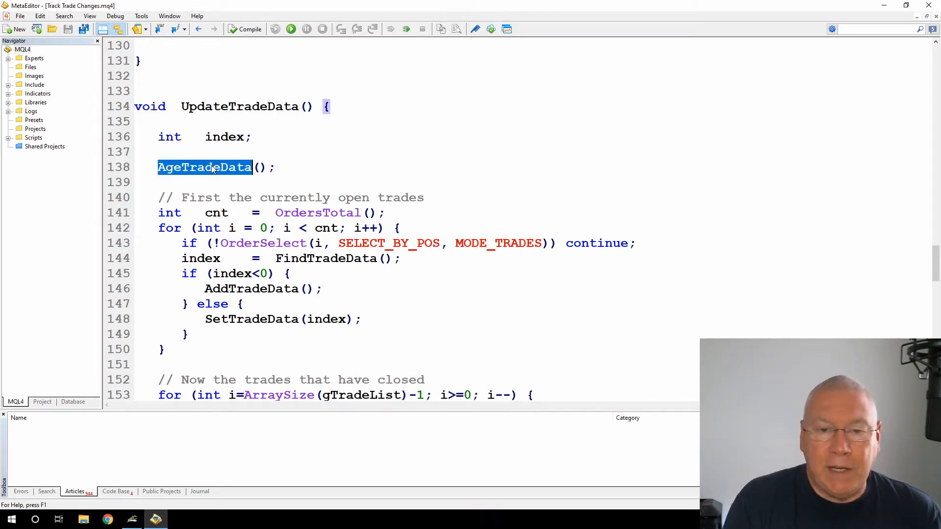
# - In AgeTradeData, mark the gTradeList loop and highlight the data field copied into agedData
pyautogui.scroll(-3)
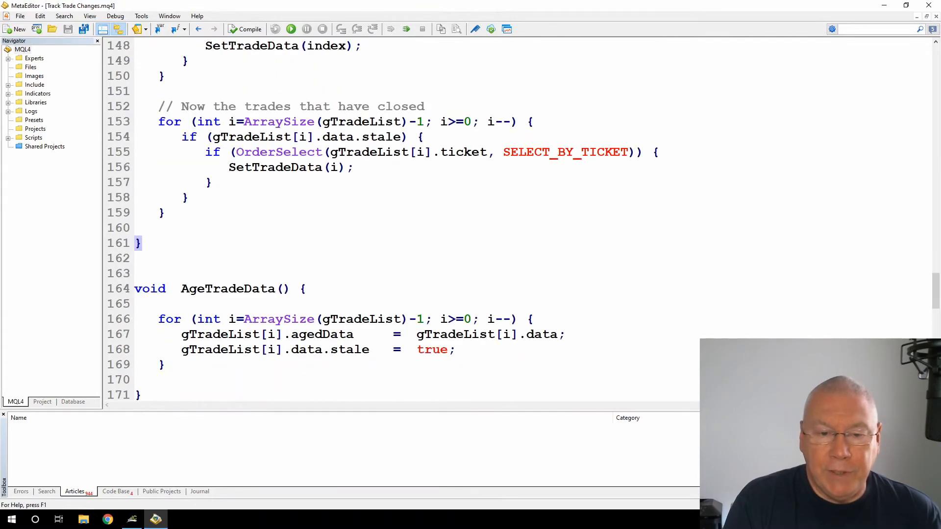
pyautogui.scroll(-3)
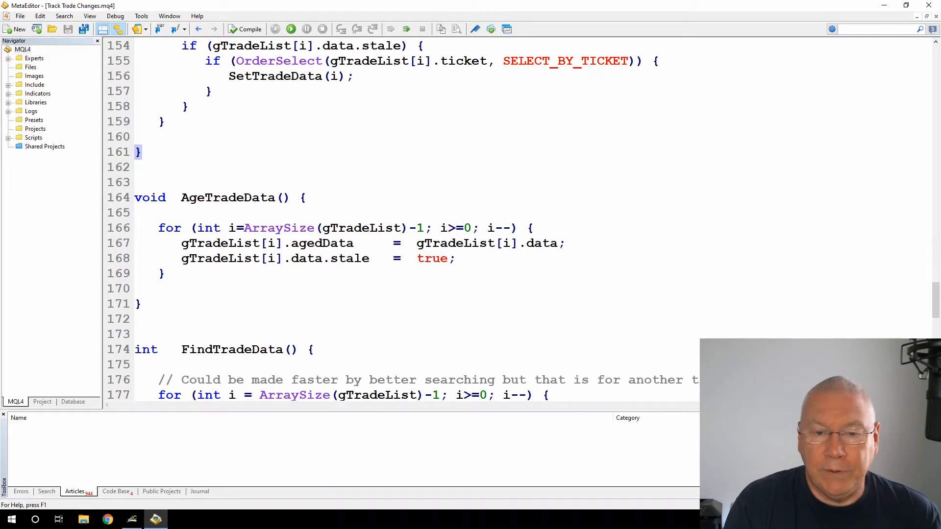
pyautogui.moveTo(159, 227); pyautogui.dragTo(308, 227)
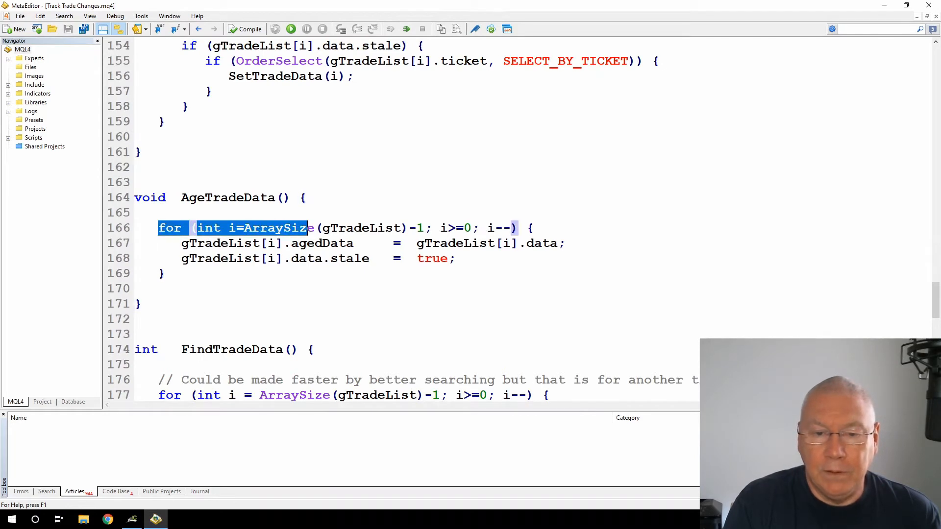
pyautogui.click(345, 227)
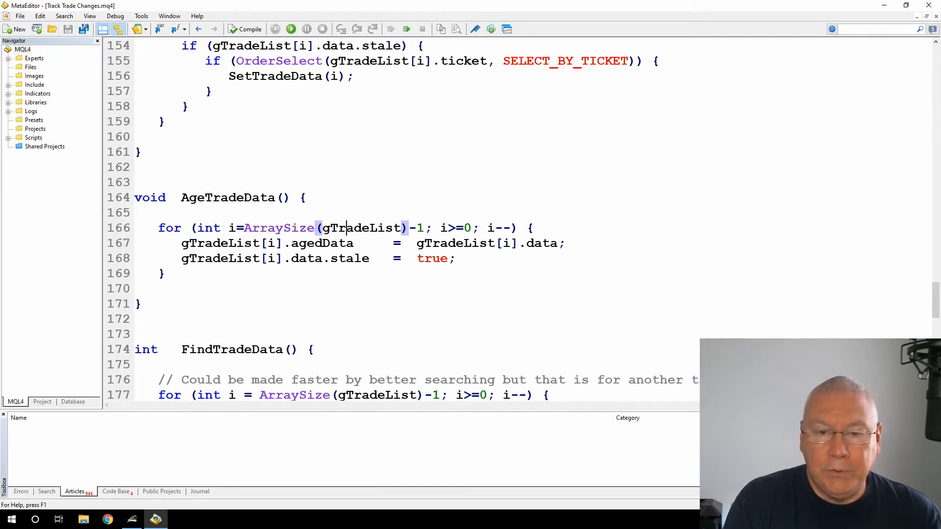
pyautogui.doubleClick(322, 243)
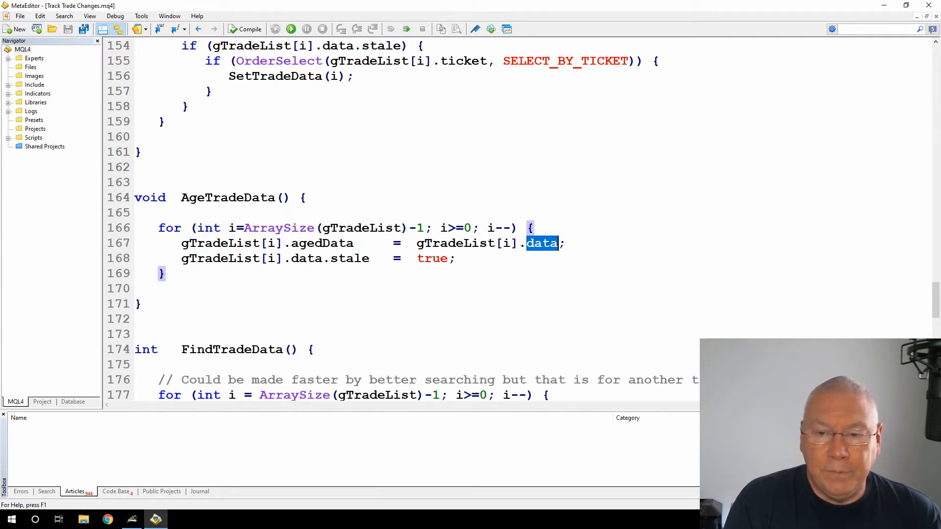
pyautogui.doubleClick(322, 243)
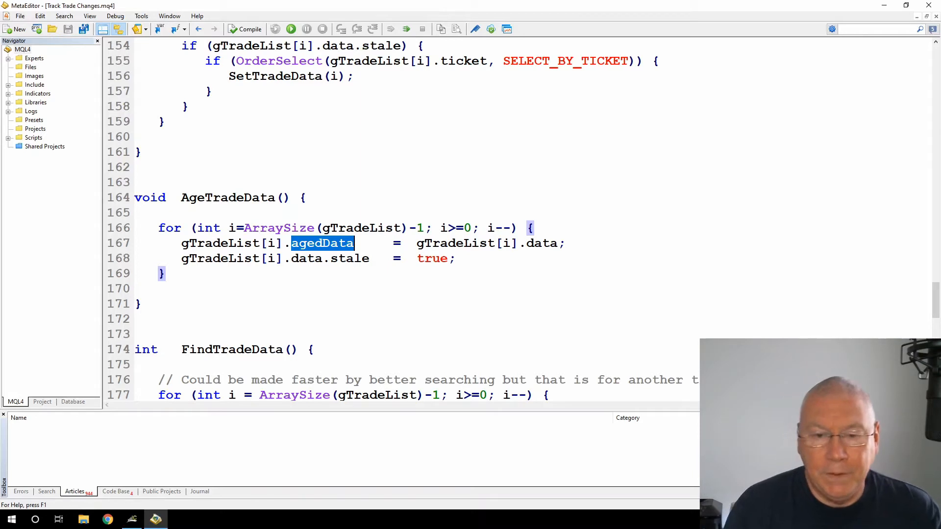
pyautogui.doubleClick(350, 258)
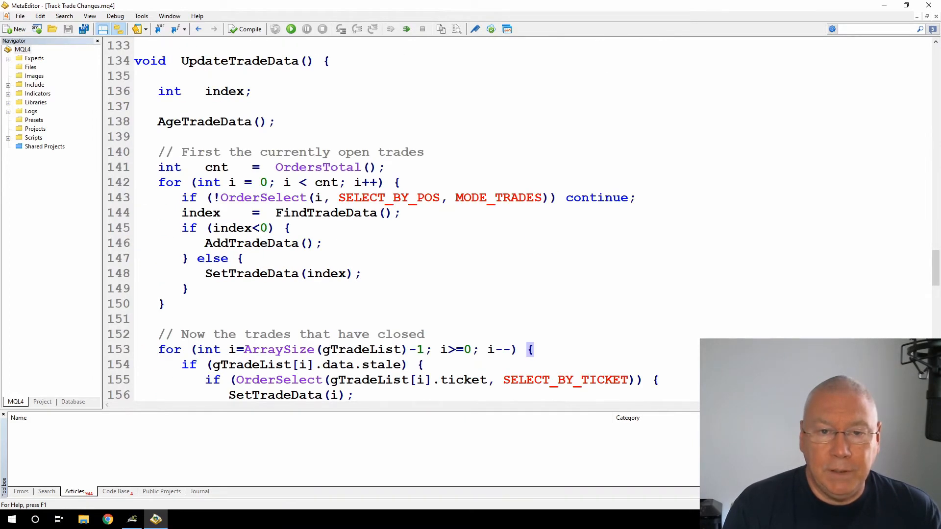
# - Mark UpdateTradeData's open-trades loop block and highlight its OrderSelect and FindTradeData calls
pyautogui.doubleClick(205, 121)
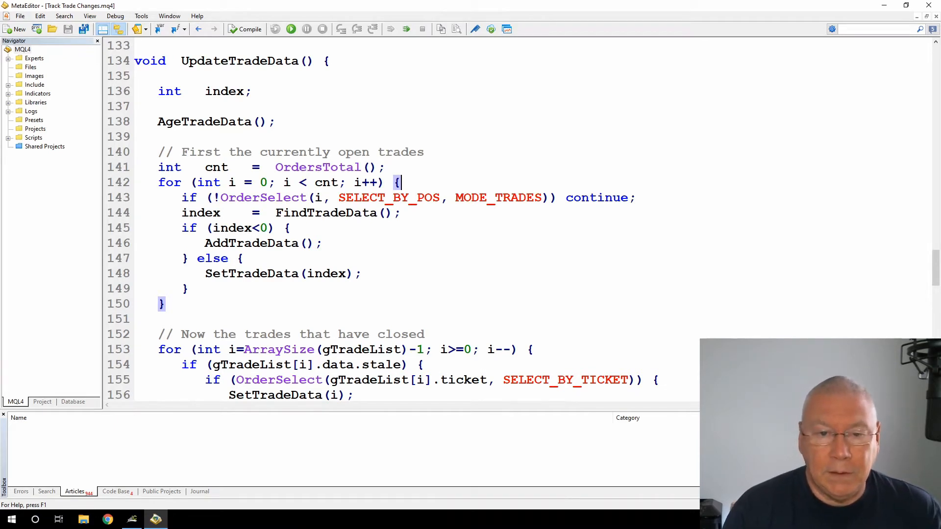
pyautogui.doubleClick(263, 196)
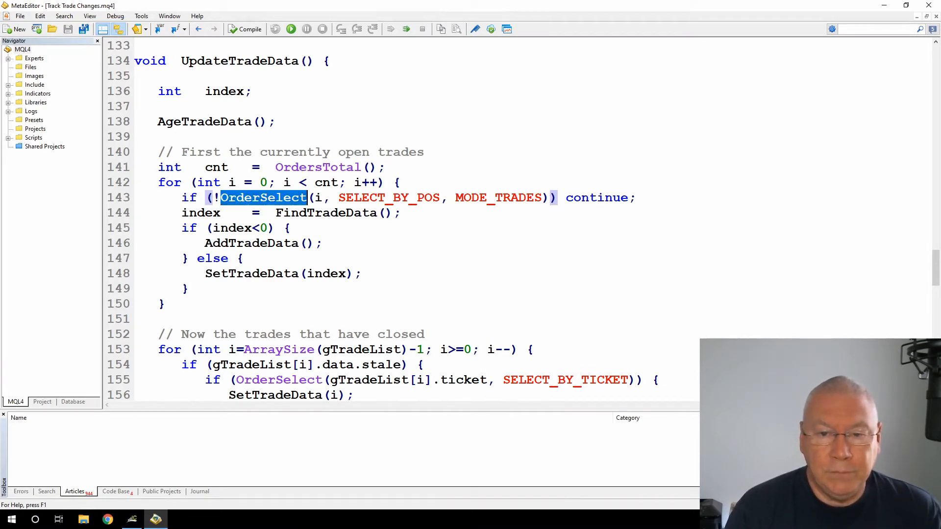
pyautogui.doubleClick(389, 197)
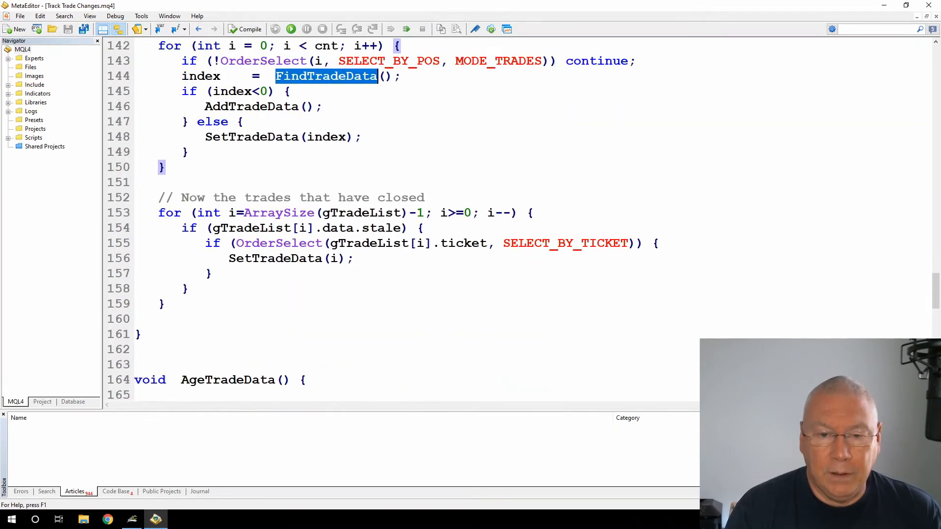
# - Show FindTradeData and highlight its comment about faster searching
pyautogui.scroll(-3)
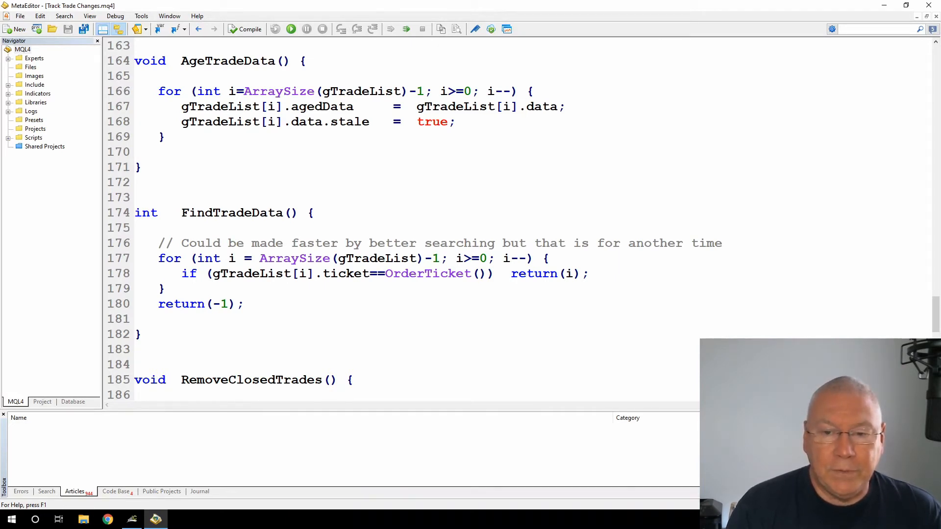
pyautogui.moveTo(501, 243); pyautogui.dragTo(629, 243)
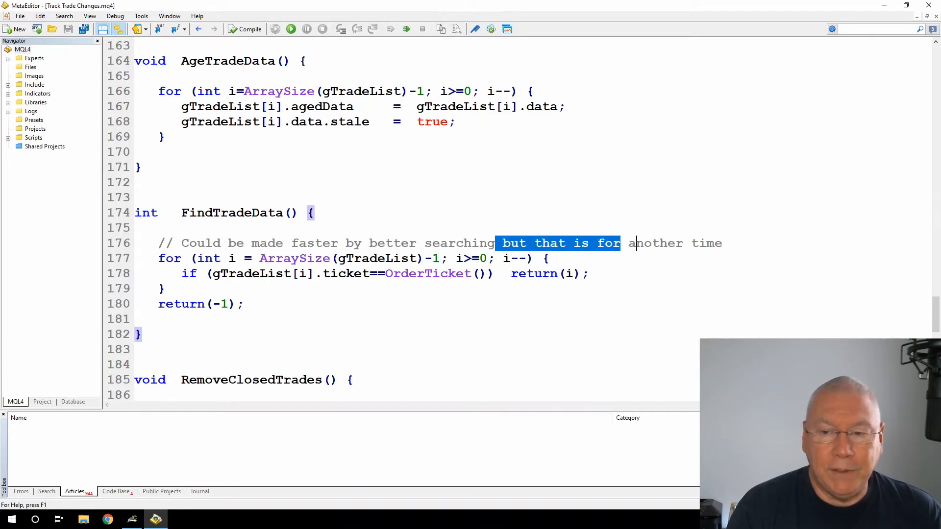
pyautogui.moveTo(620, 243); pyautogui.dragTo(723, 243)
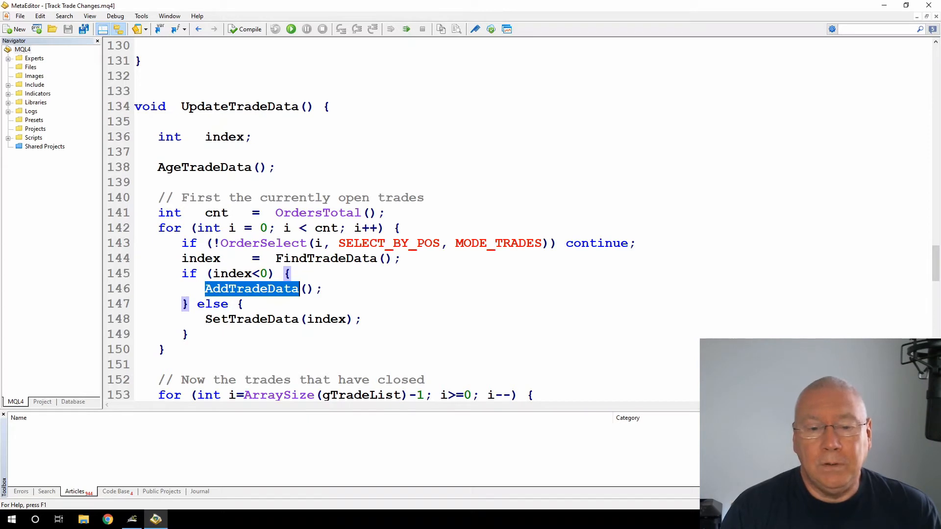
pyautogui.click(239, 274)
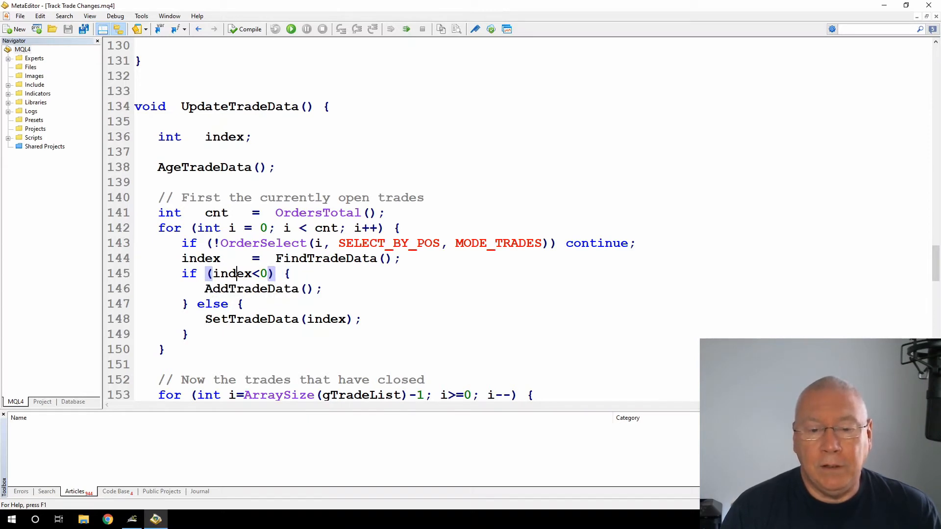
pyautogui.doubleClick(252, 320)
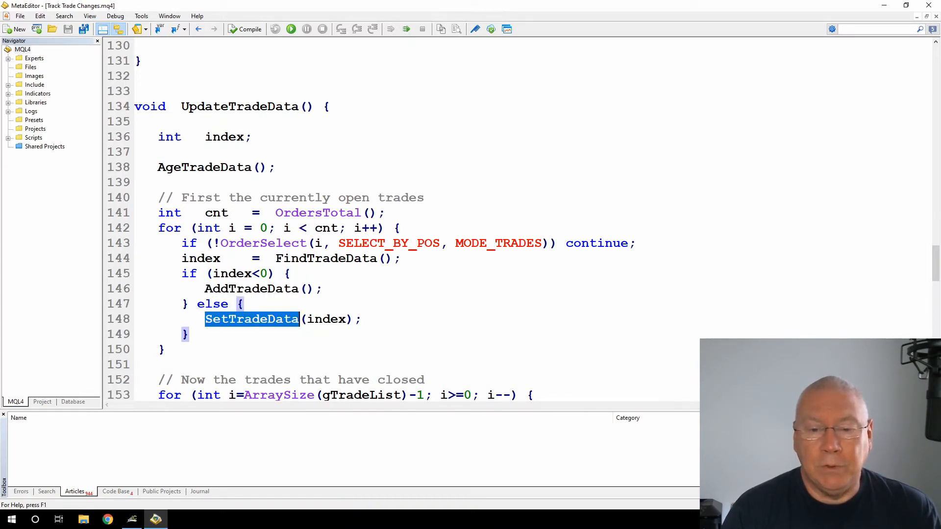
pyautogui.doubleClick(327, 318)
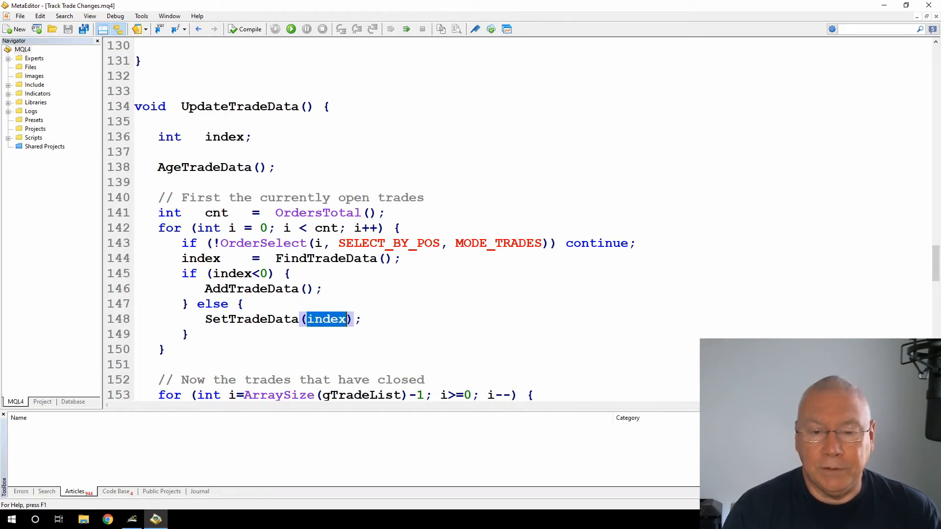
pyautogui.scroll(-3)
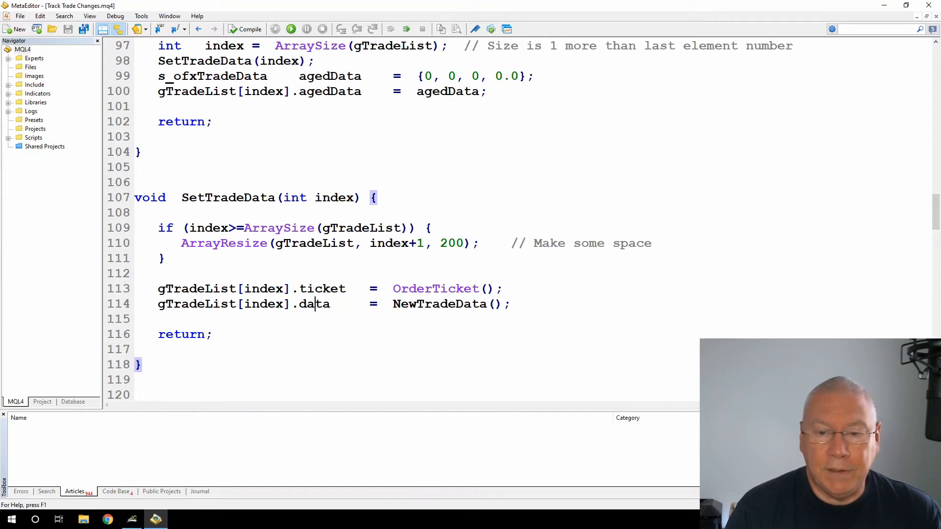
pyautogui.scroll(-3)
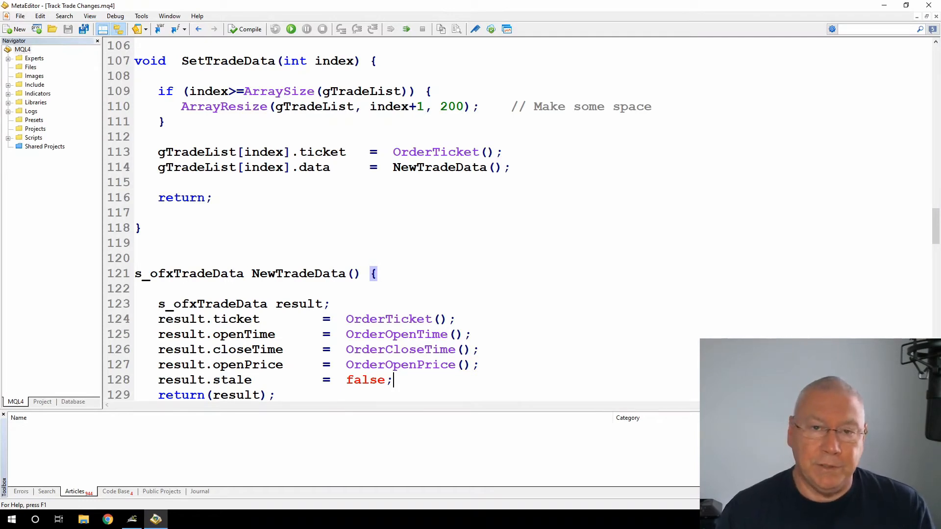
pyautogui.scroll(-3)
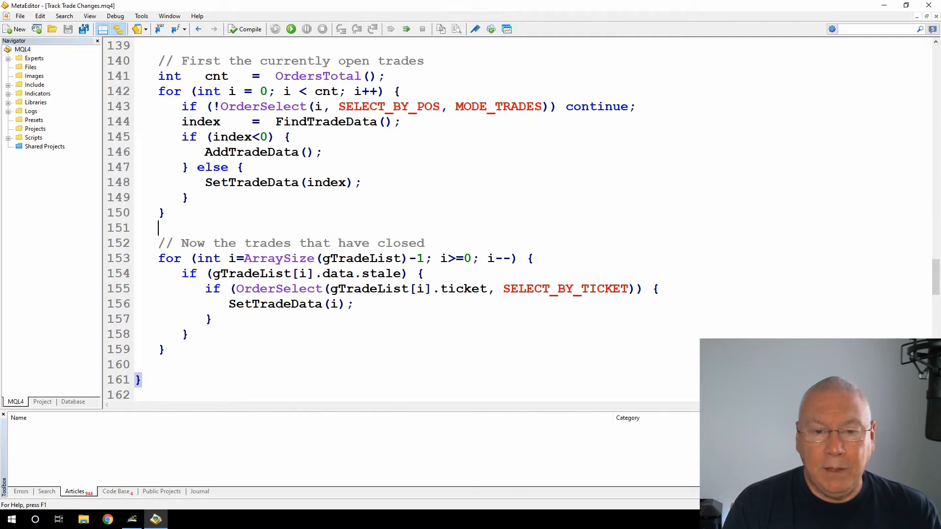
pyautogui.doubleClick(360, 257)
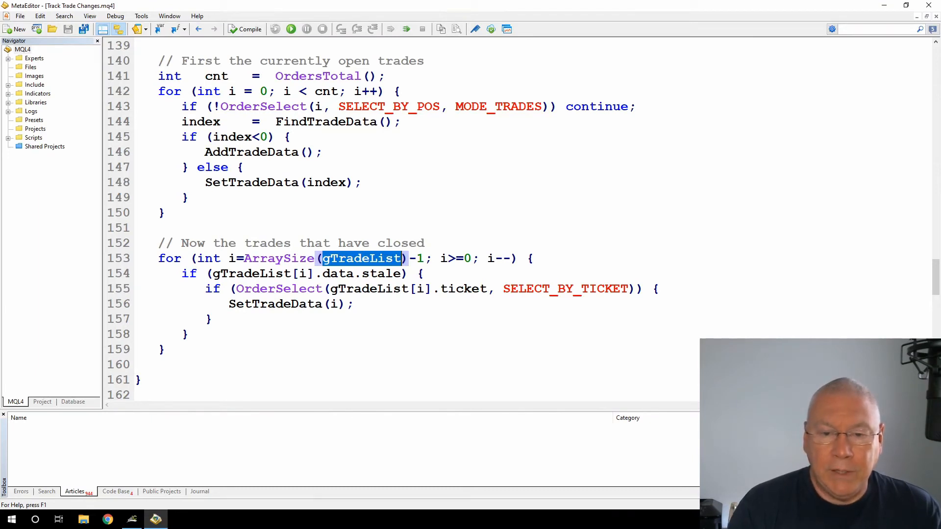
pyautogui.doubleClick(382, 274)
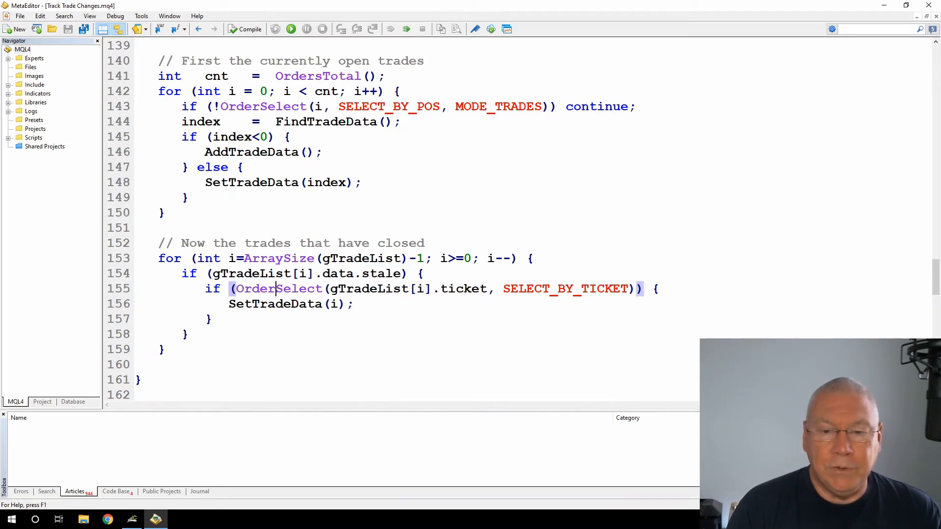
pyautogui.doubleClick(464, 288)
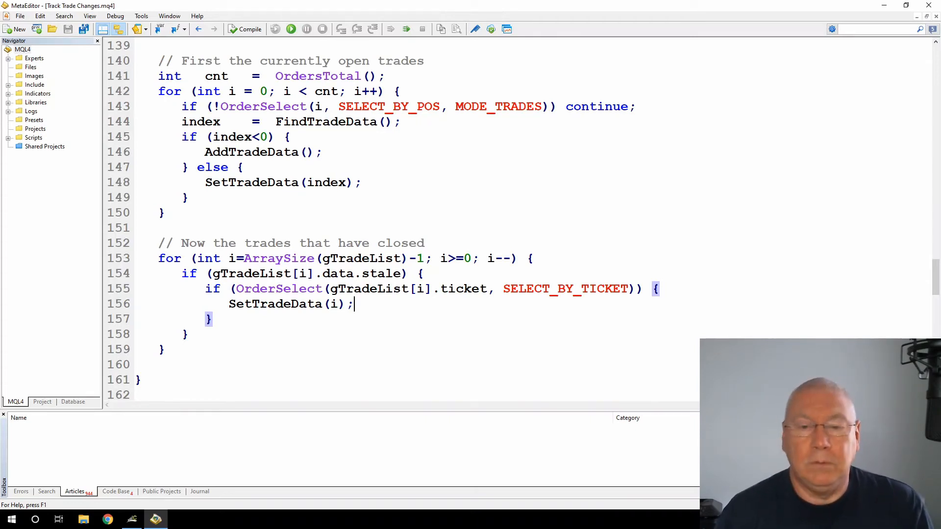
pyautogui.scroll(-3)
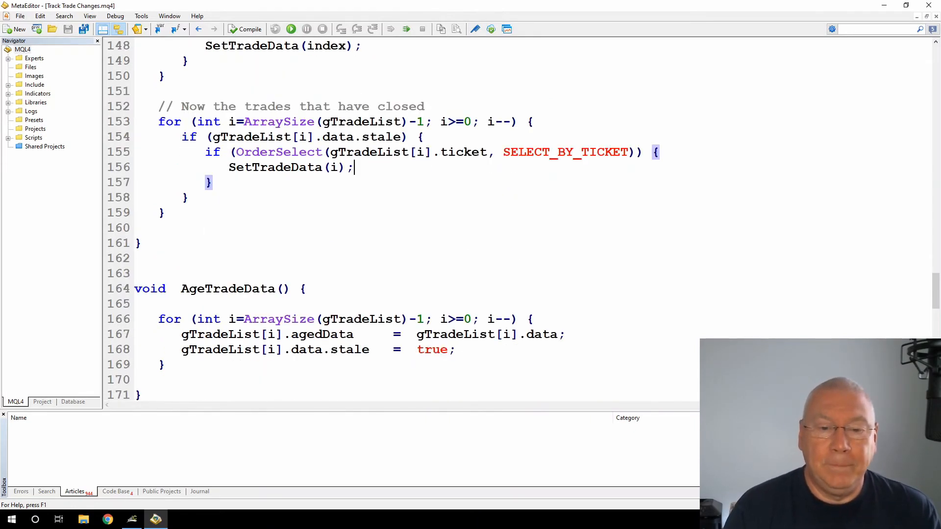
pyautogui.scroll(-3)
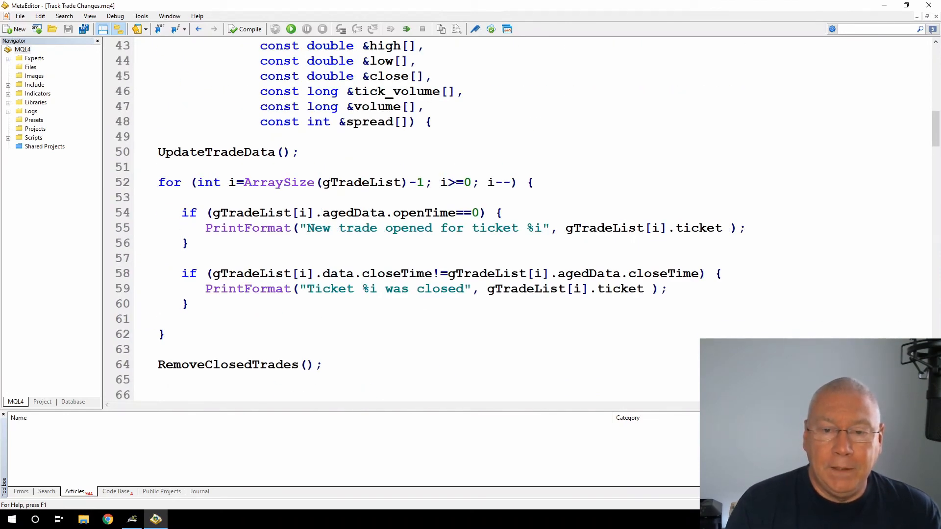
pyautogui.doubleClick(355, 212)
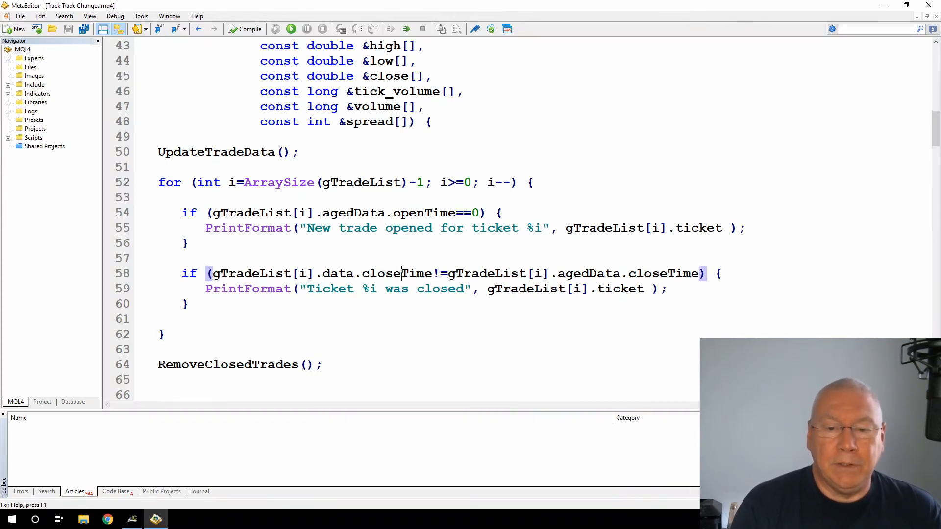
pyautogui.doubleClick(395, 274)
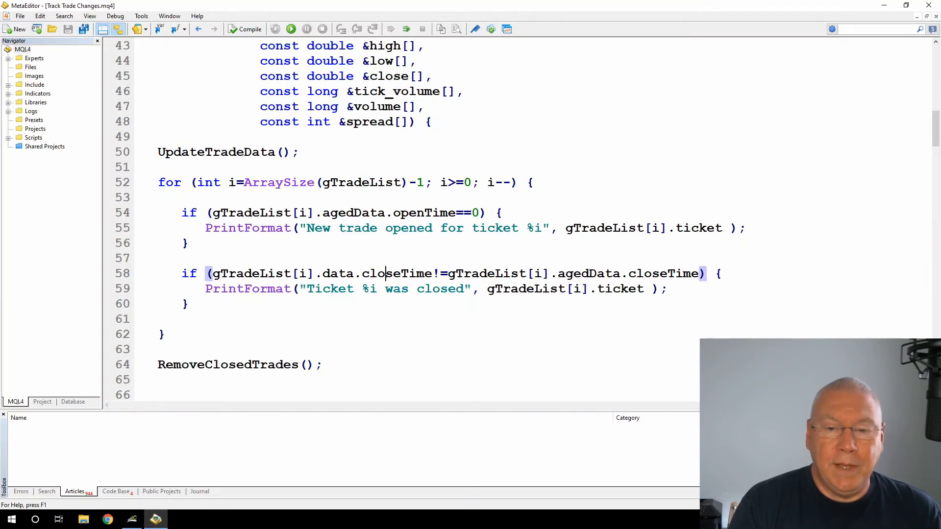
pyautogui.doubleClick(396, 274)
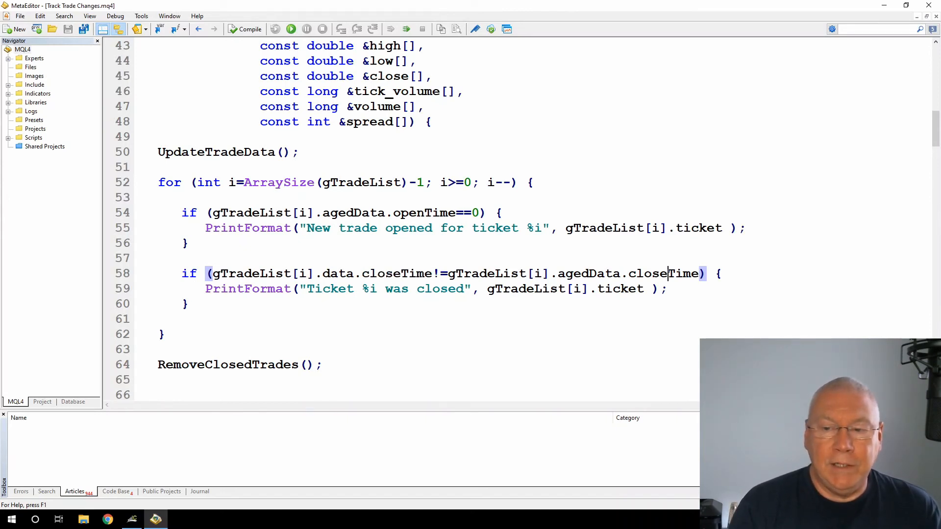
pyautogui.doubleClick(664, 274)
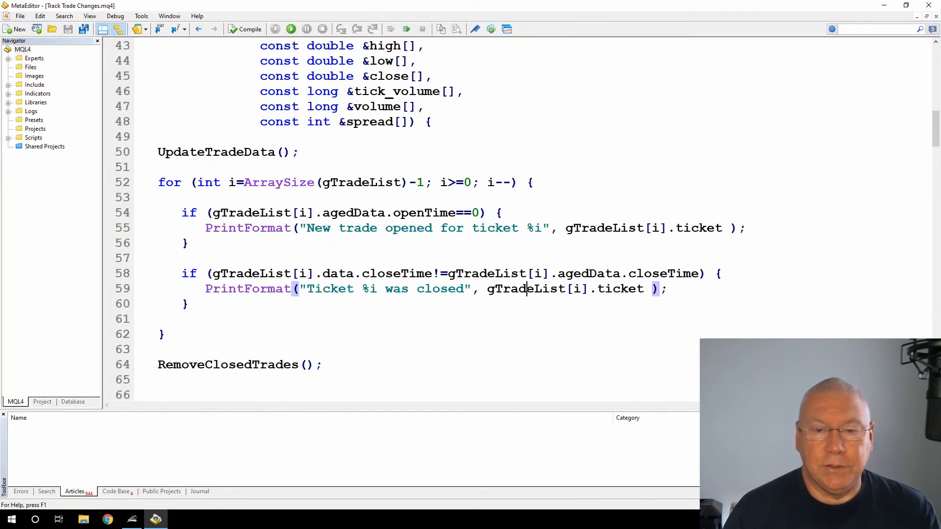
pyautogui.scroll(-3)
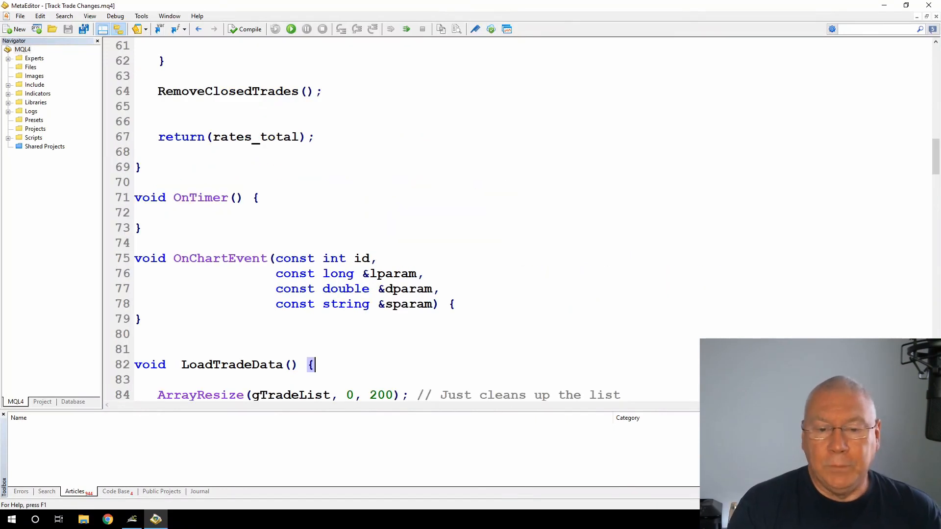
pyautogui.scroll(-3)
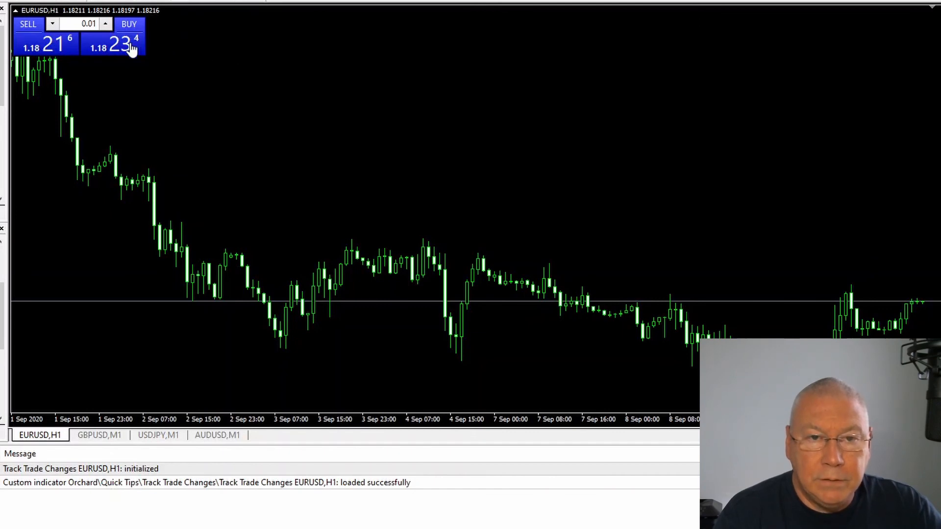
# - Open a EURUSD buy trade, check its new-trade log message, then close buy trade 637061674
pyautogui.click(129, 23)
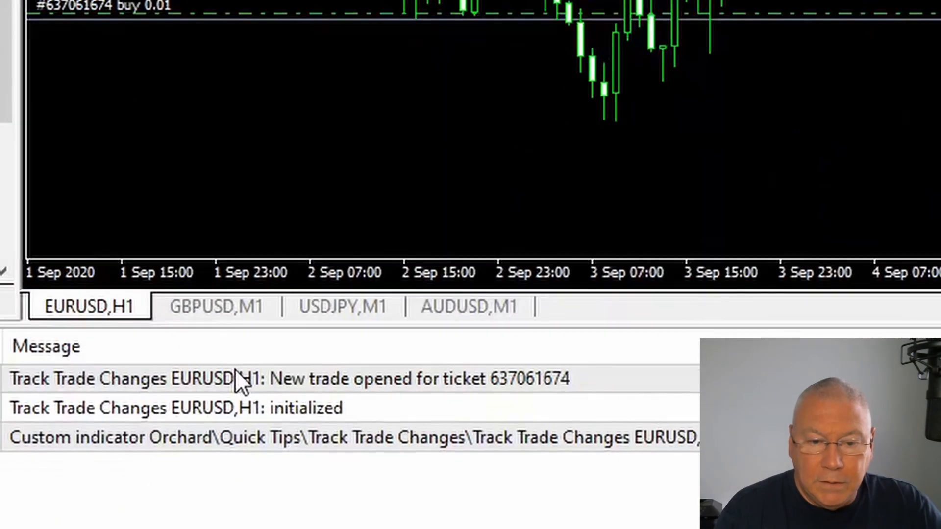
pyautogui.click(288, 378)
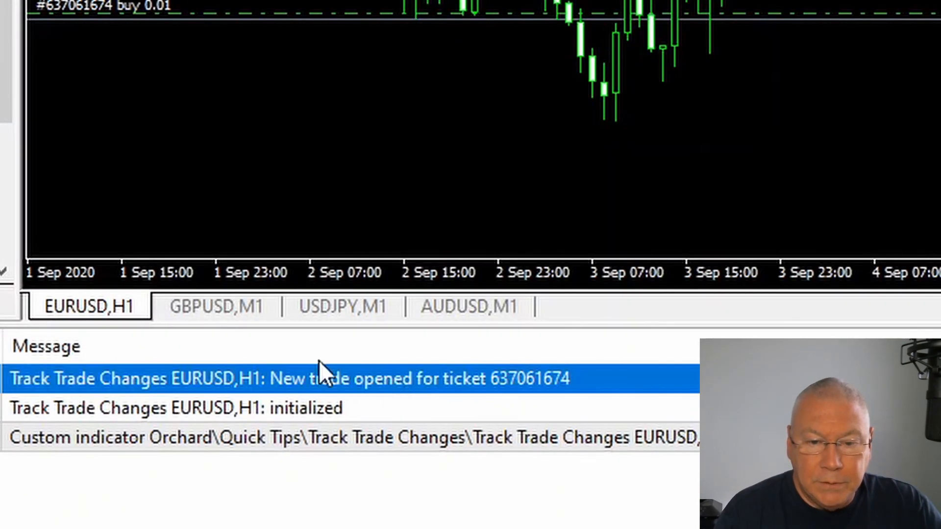
pyautogui.moveTo(323, 367)
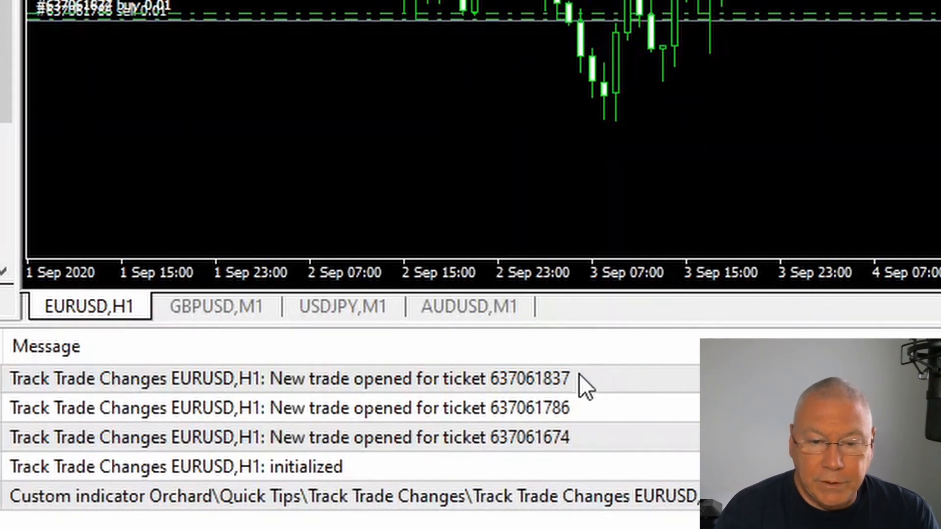
pyautogui.moveTo(552, 249)
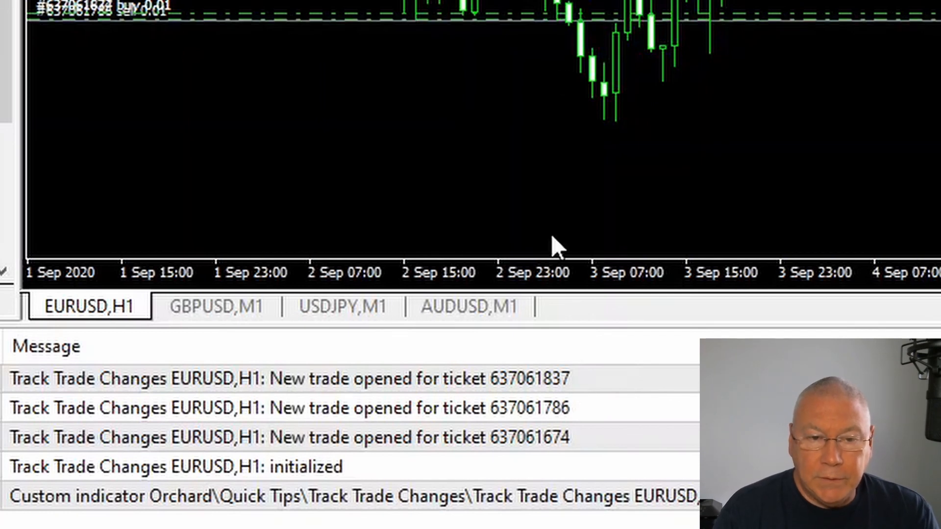
pyautogui.moveTo(317, 30)
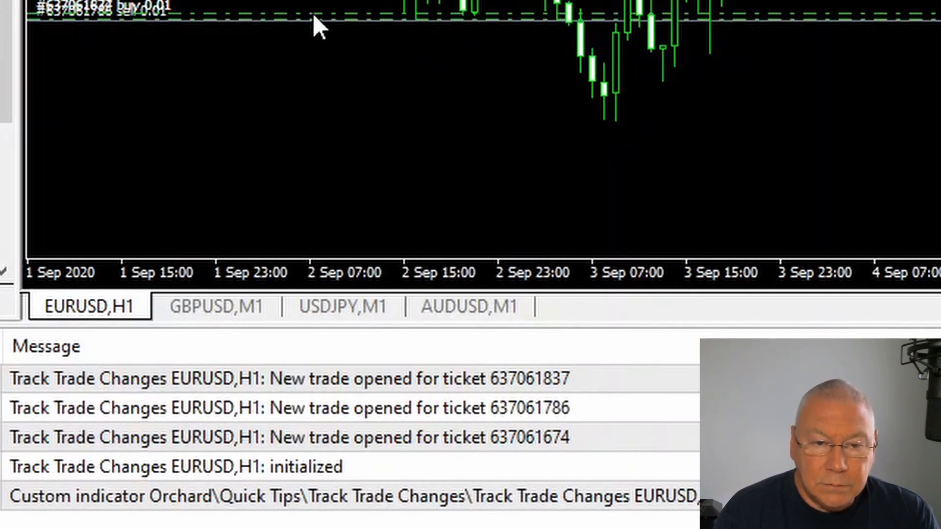
pyautogui.rightClick(318, 27)
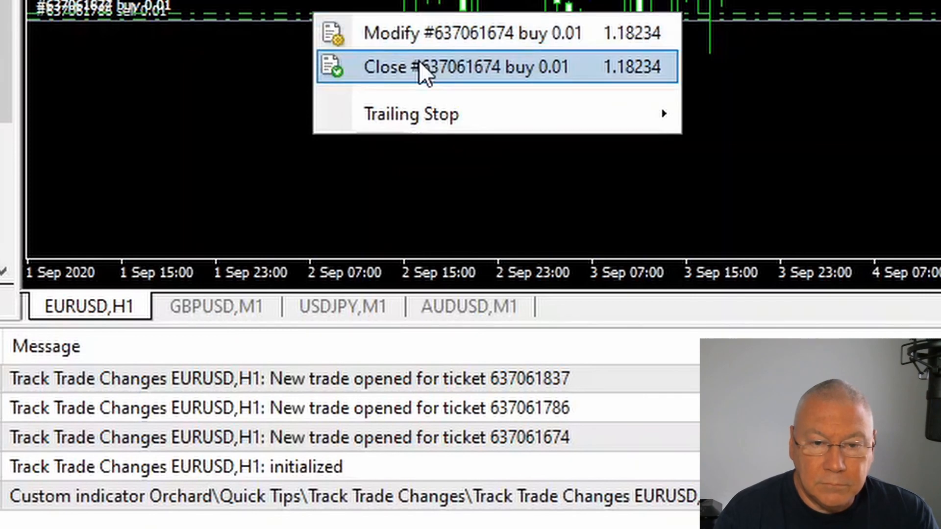
pyautogui.click(494, 65)
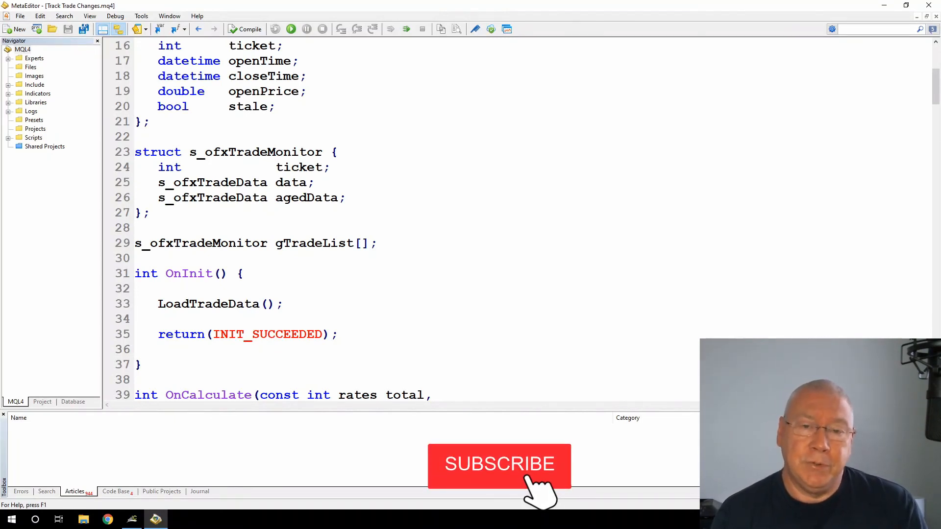
pyautogui.click(499, 464)
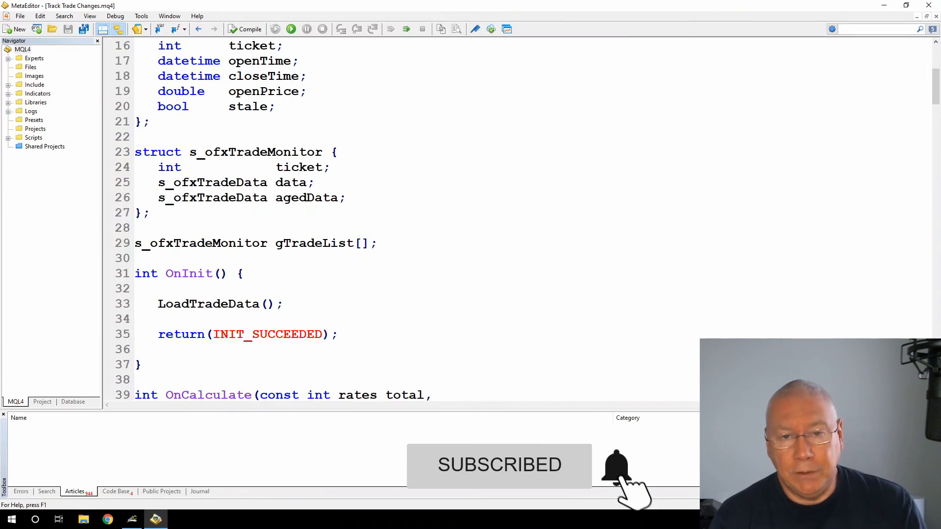